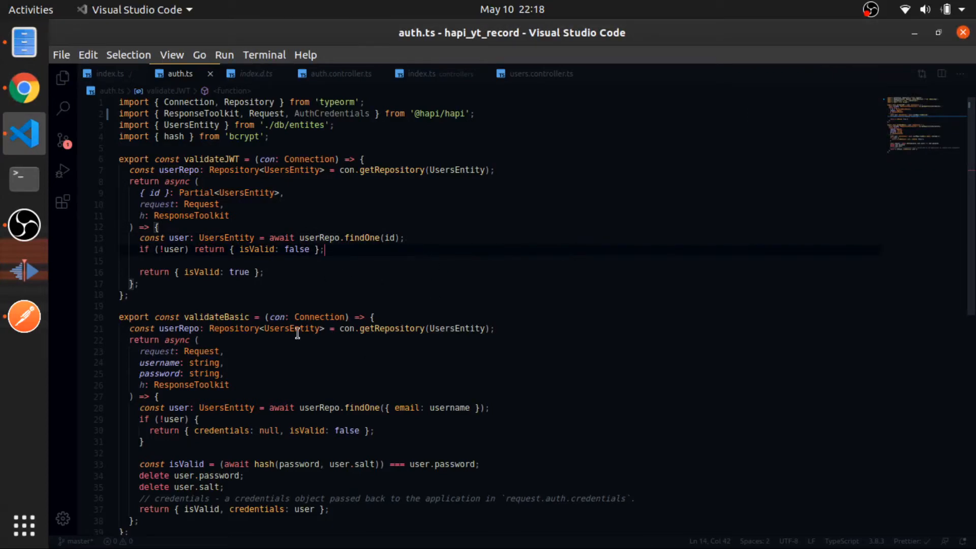
pyautogui.moveTo(375, 192)
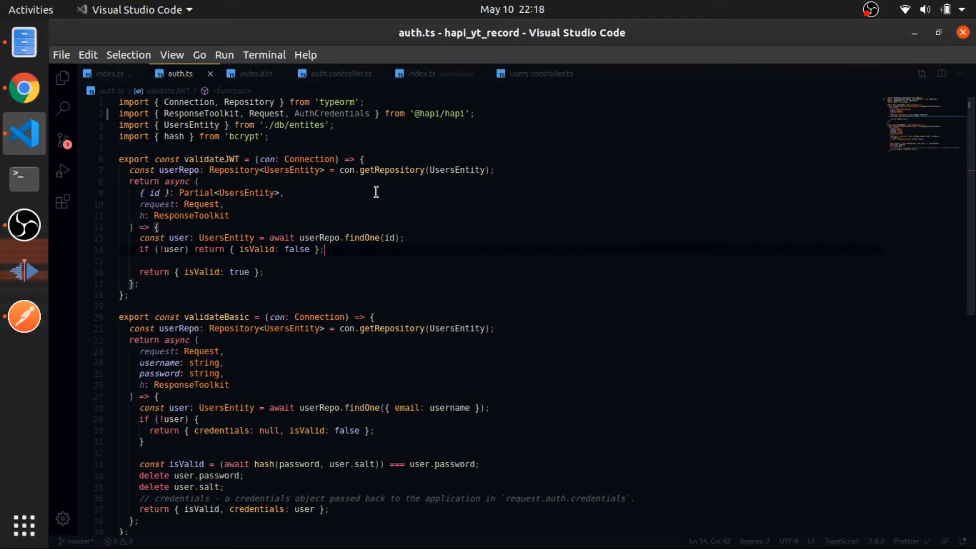
pyautogui.moveTo(329, 226)
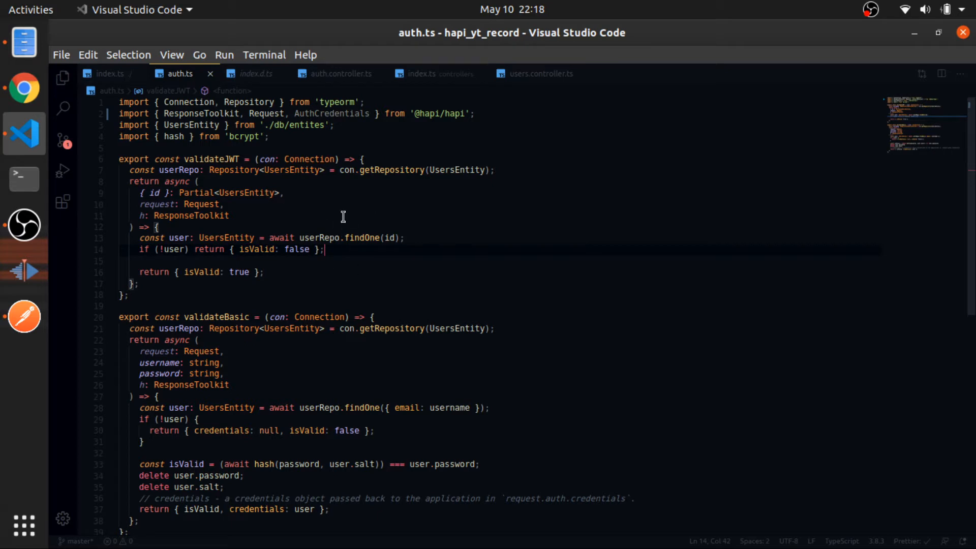
pyautogui.moveTo(414, 259)
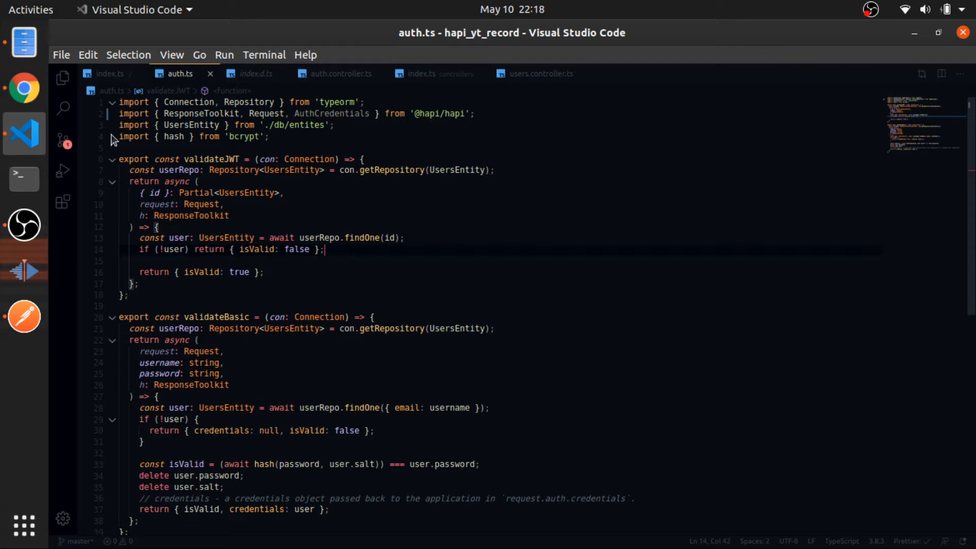
pyautogui.moveTo(59, 78)
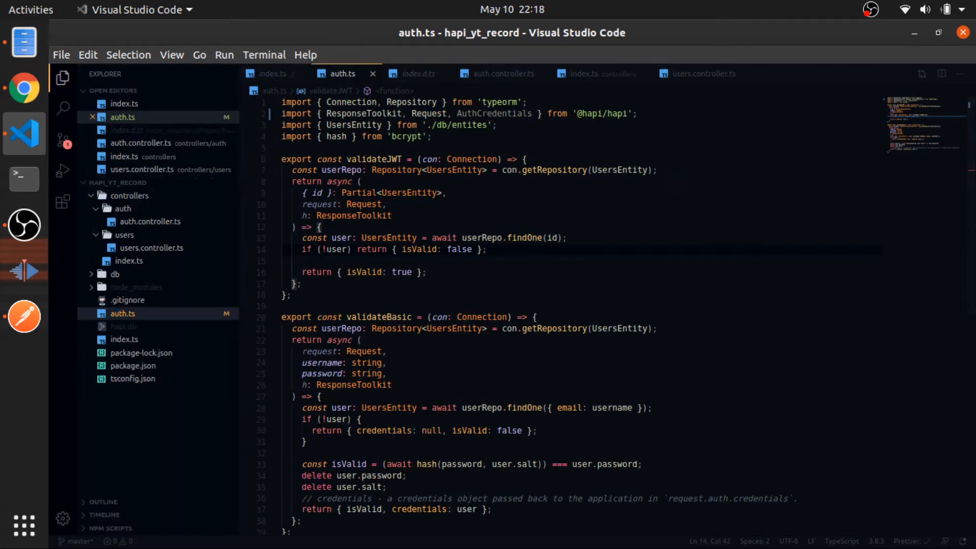
# Create posts.controller.ts under controllers/posts with typeorm, hapi and entities imports
pyautogui.click(123, 208)
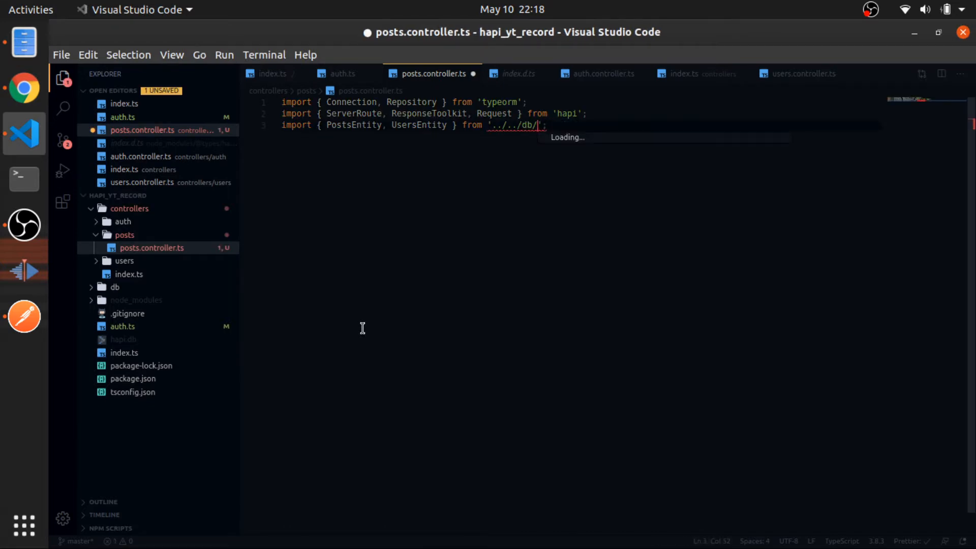
pyautogui.write('entites')
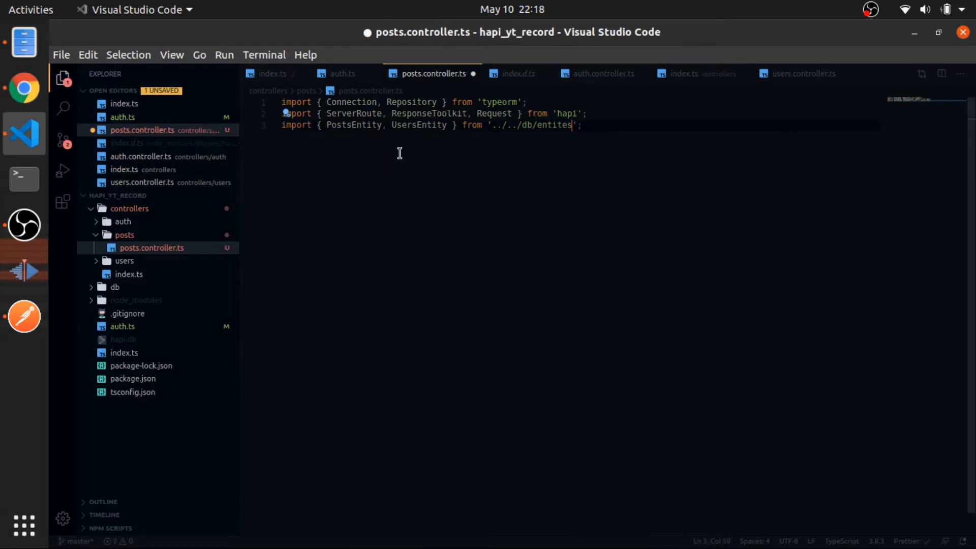
pyautogui.write(';')
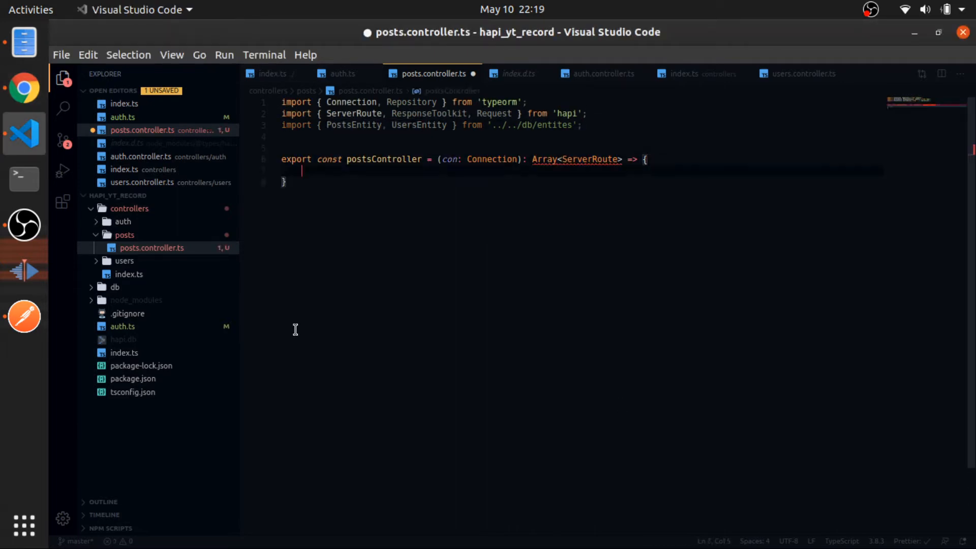
# Get a PostsEntity repository as postRepo and return a POST /posts route with an empty handler
pyautogui.write('return [];')
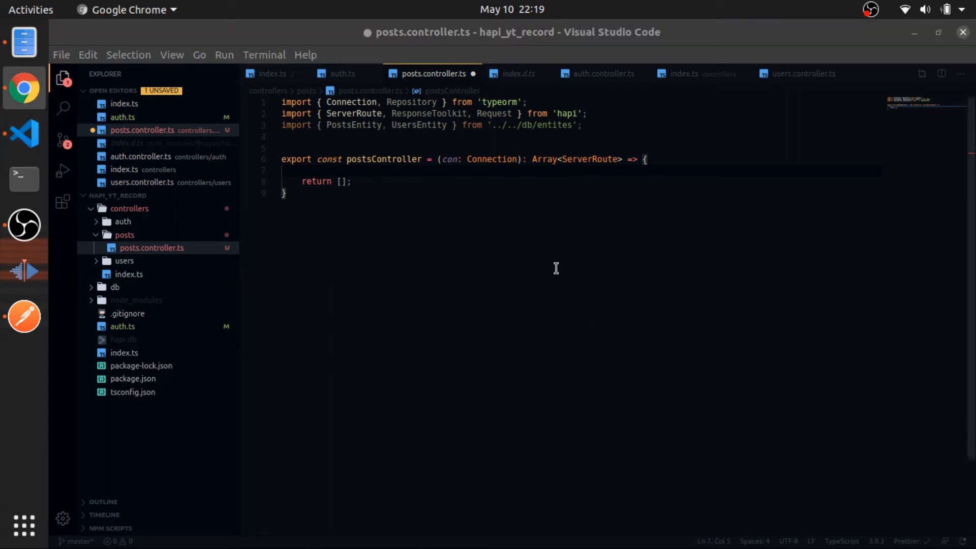
pyautogui.write('const postRepo: Repository<PostsEntity> = con.getRepository(PostsEntity);')
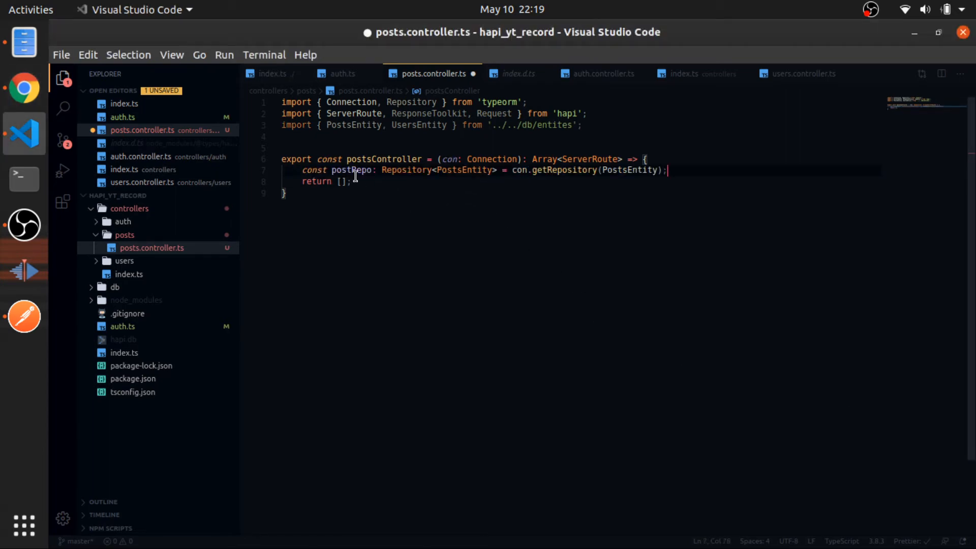
pyautogui.click(340, 180)
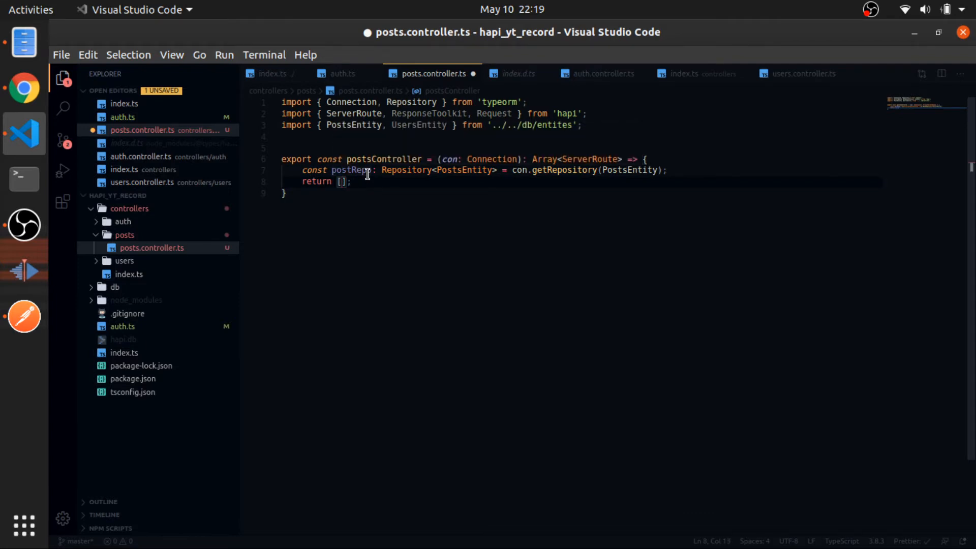
pyautogui.write('{')
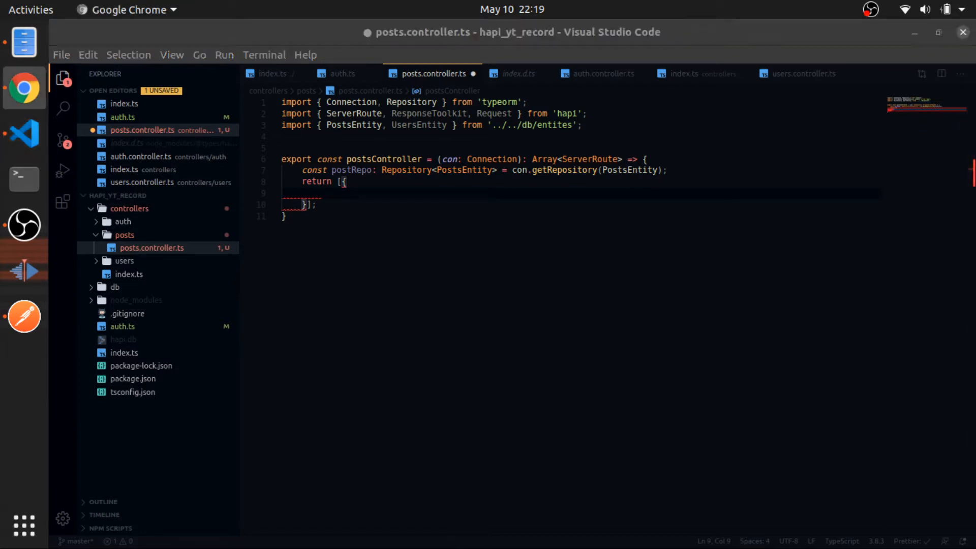
pyautogui.write("method: 'POST',")
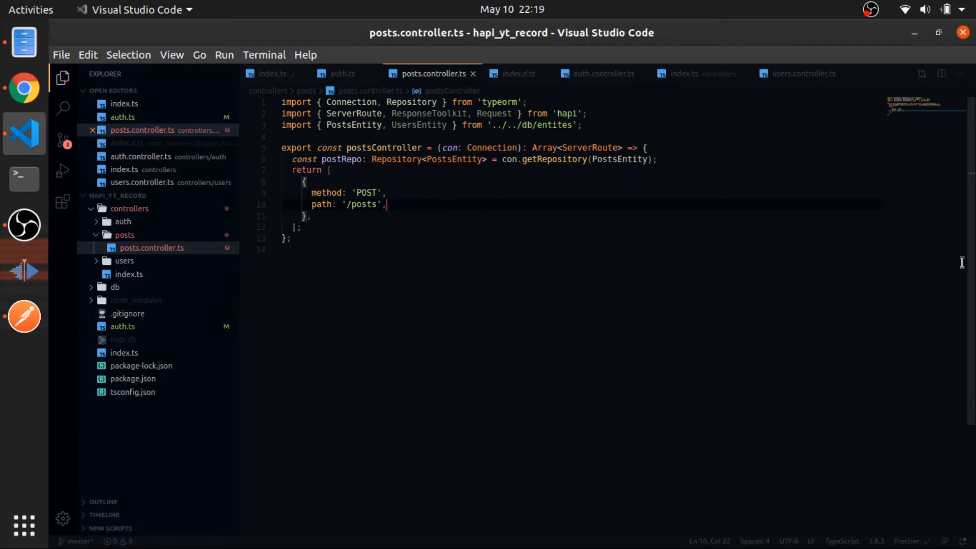
pyautogui.moveTo(506, 415)
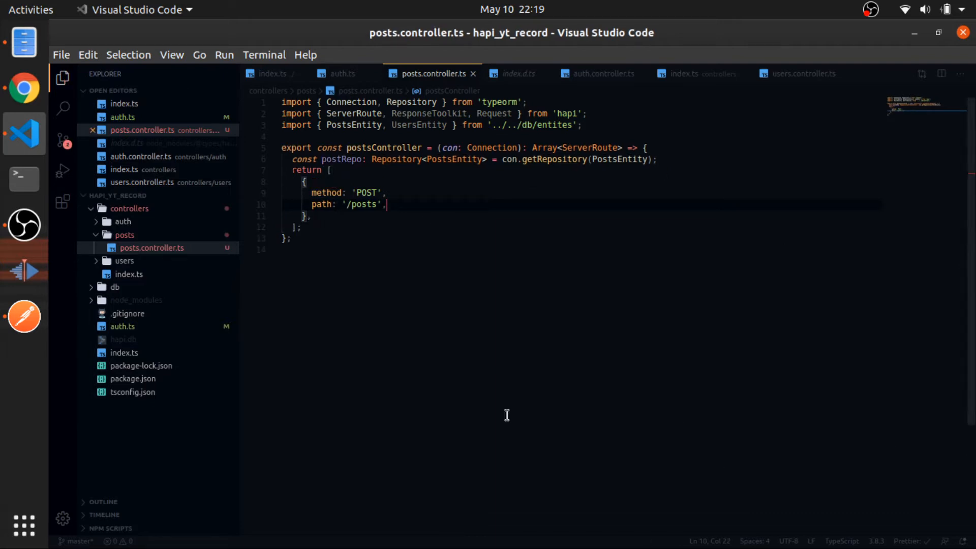
pyautogui.write('handler(){')
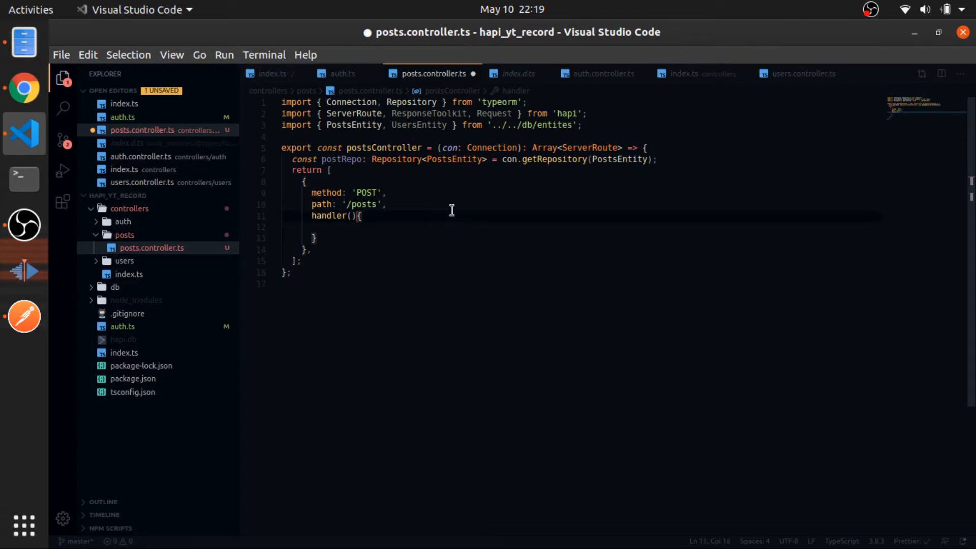
# Type the handler's payload as Request and destructure title and body from it
pyautogui.write('Request')
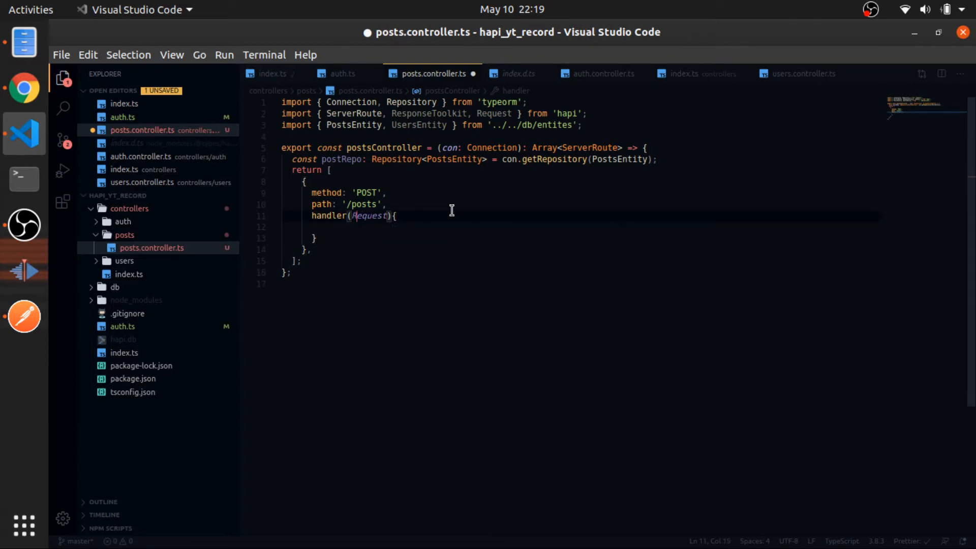
pyautogui.write('request: Req')
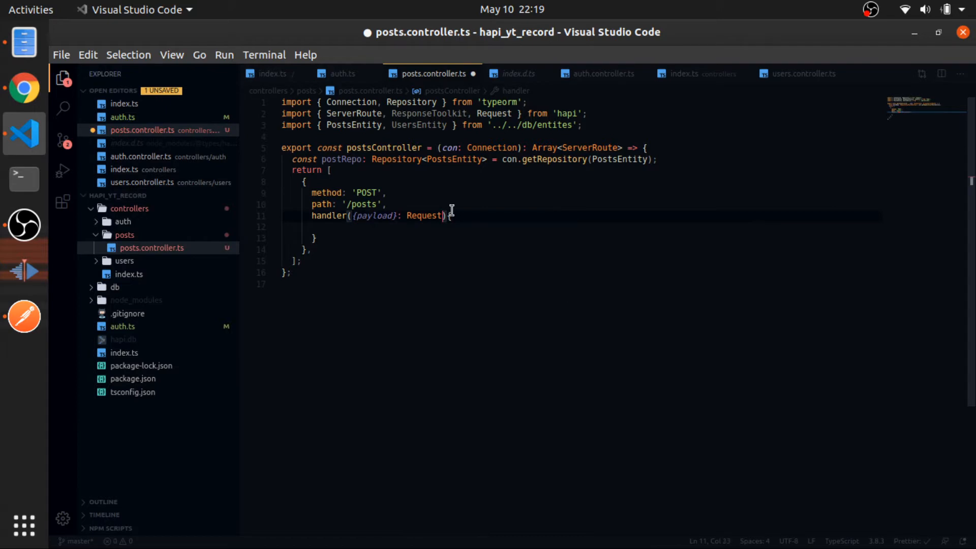
pyautogui.write('const')
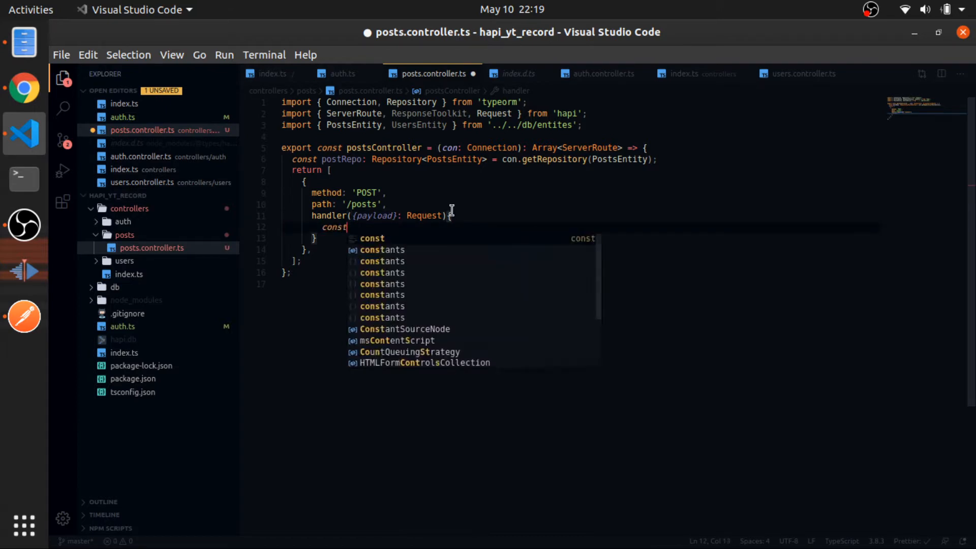
pyautogui.write('{} f')
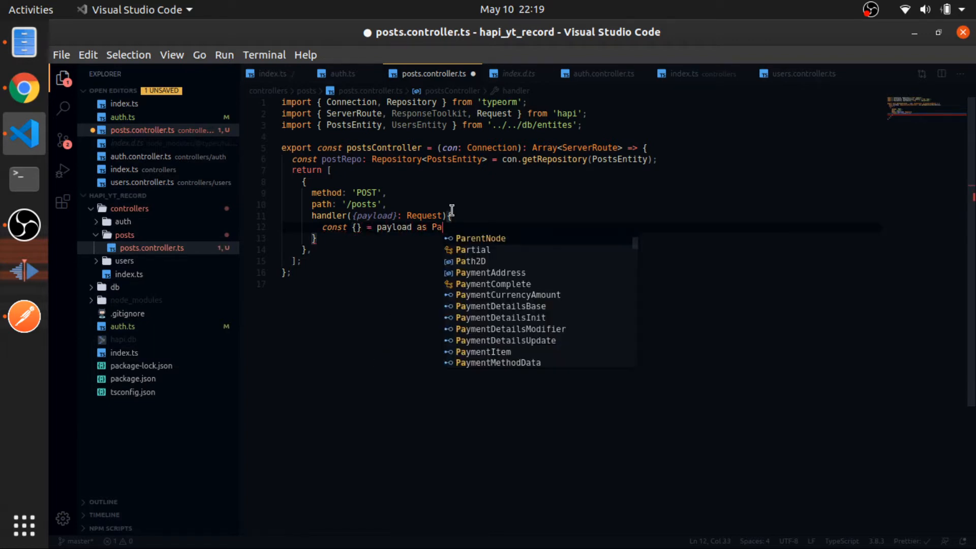
pyautogui.write('rtial<PostsEntity>')
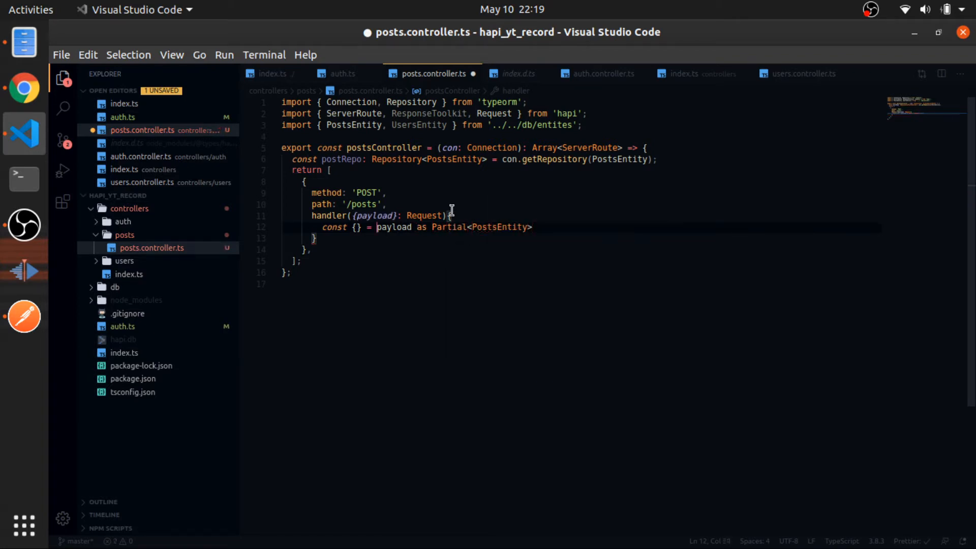
pyautogui.write('title, body')
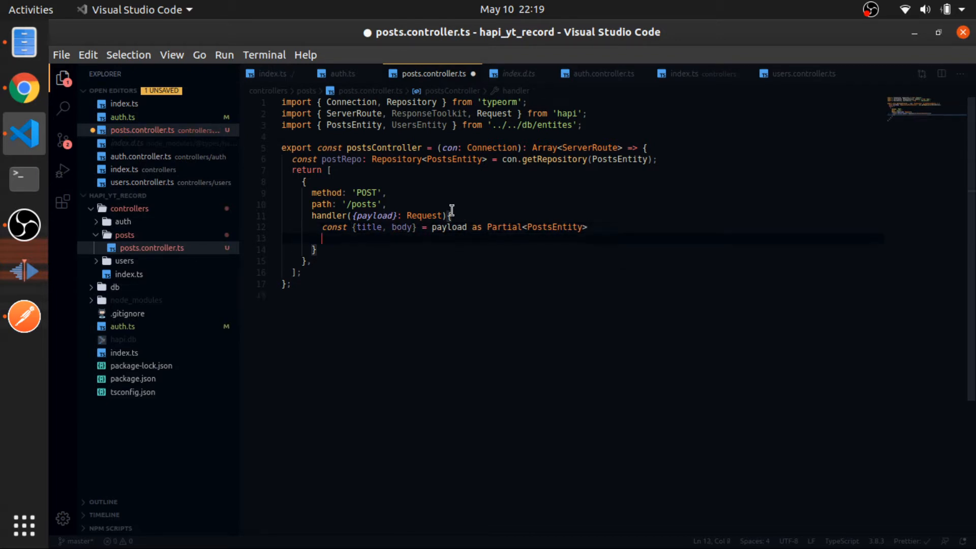
# Build a Partial PostsEntity from title and body and return postRepo.save of it
pyautogui.write('const p: Pa')
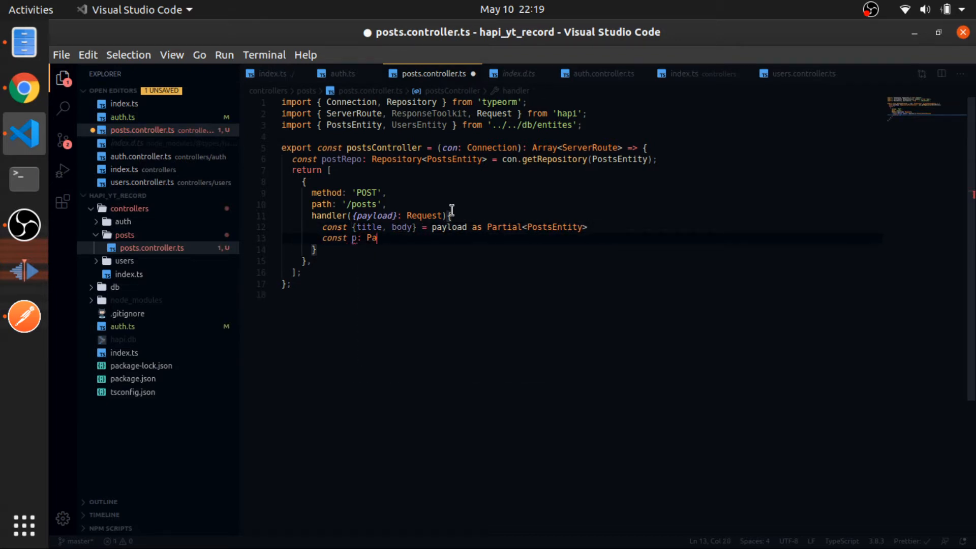
pyautogui.write('rtial<PostsEntity>')
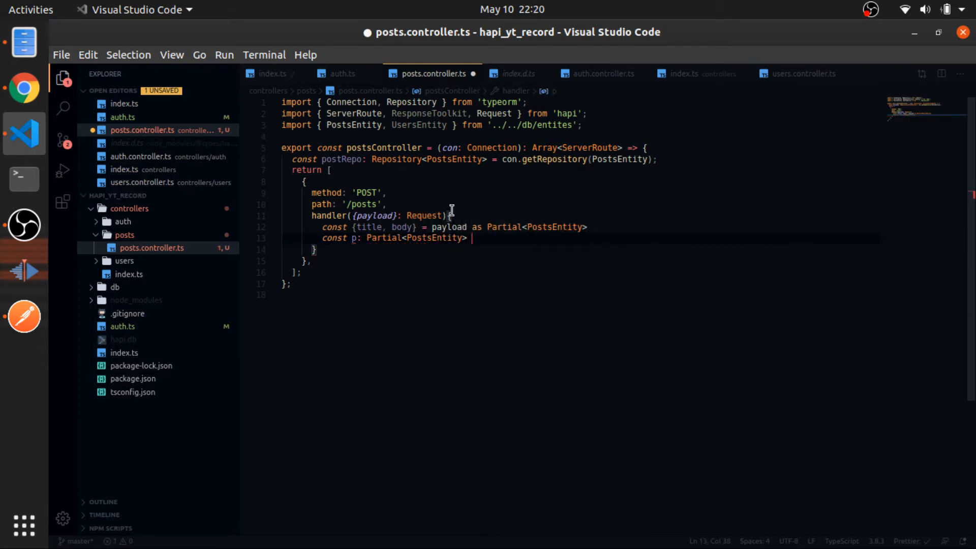
pyautogui.write('= new PostsEntity(title')
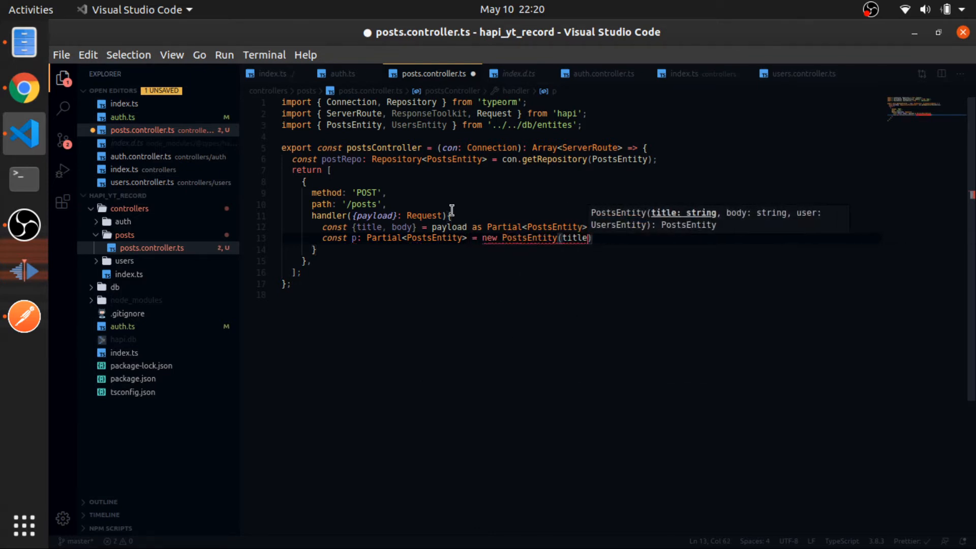
pyautogui.write(', body')
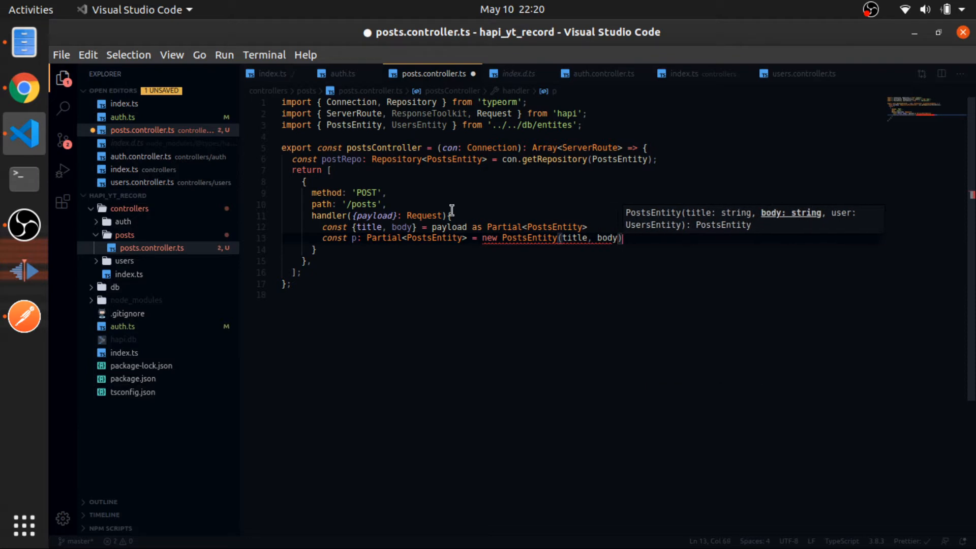
pyautogui.write('return')
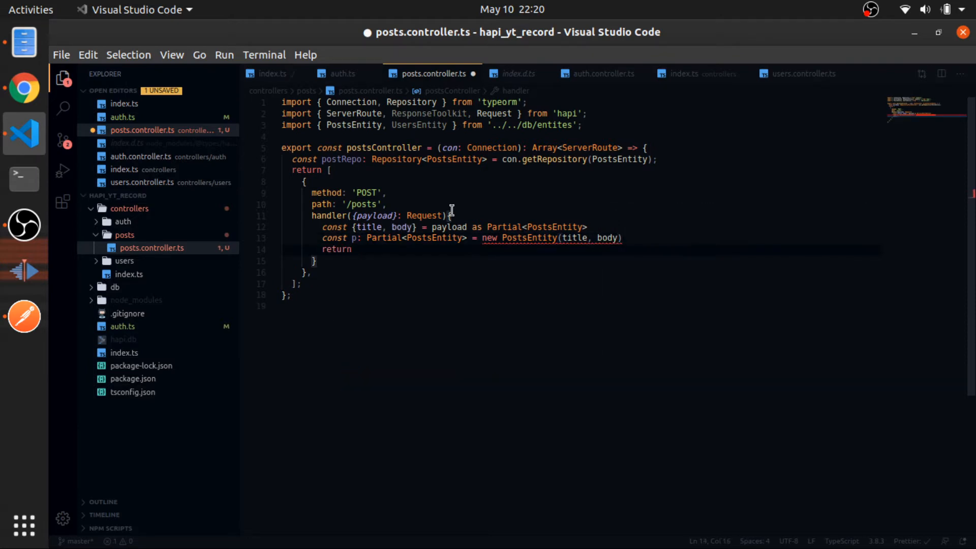
pyautogui.write('p')
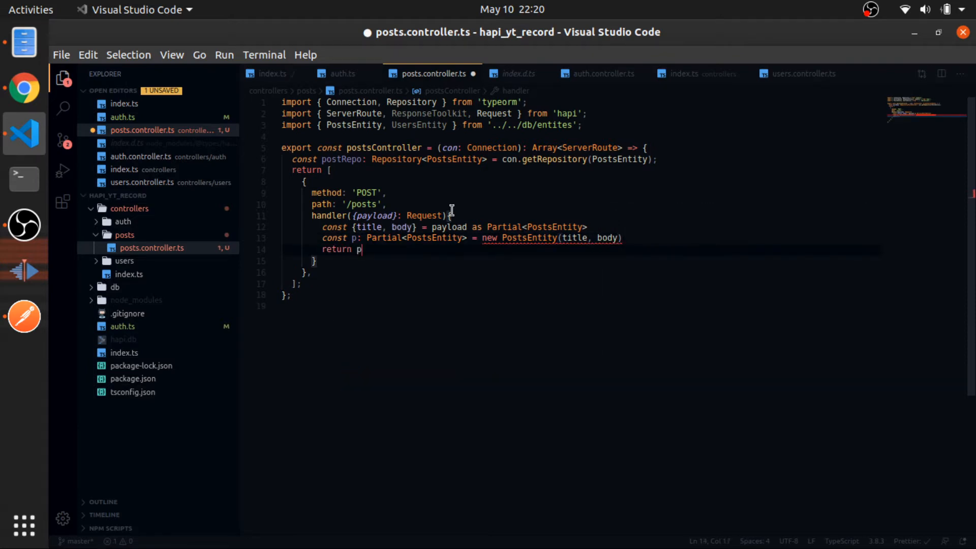
pyautogui.write('postRepo.sae')
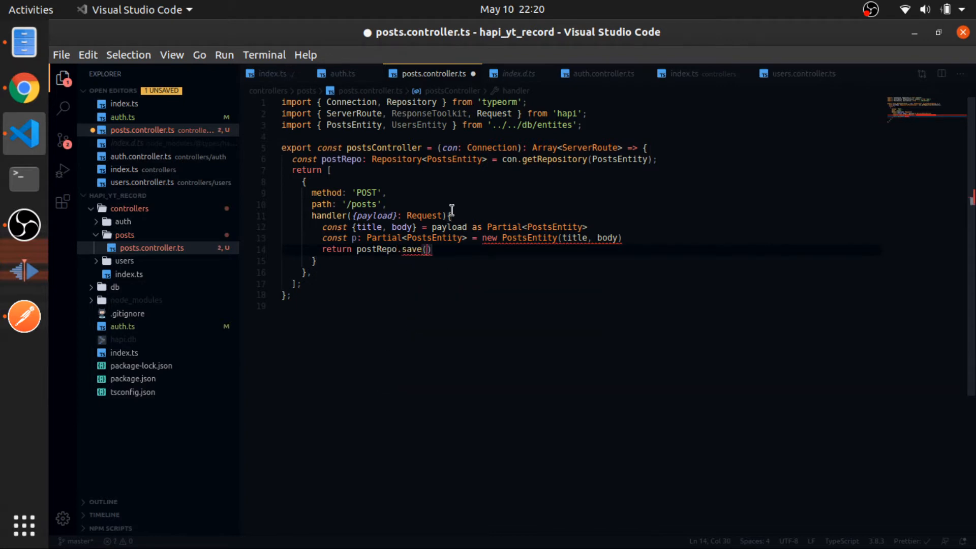
pyautogui.write('p')
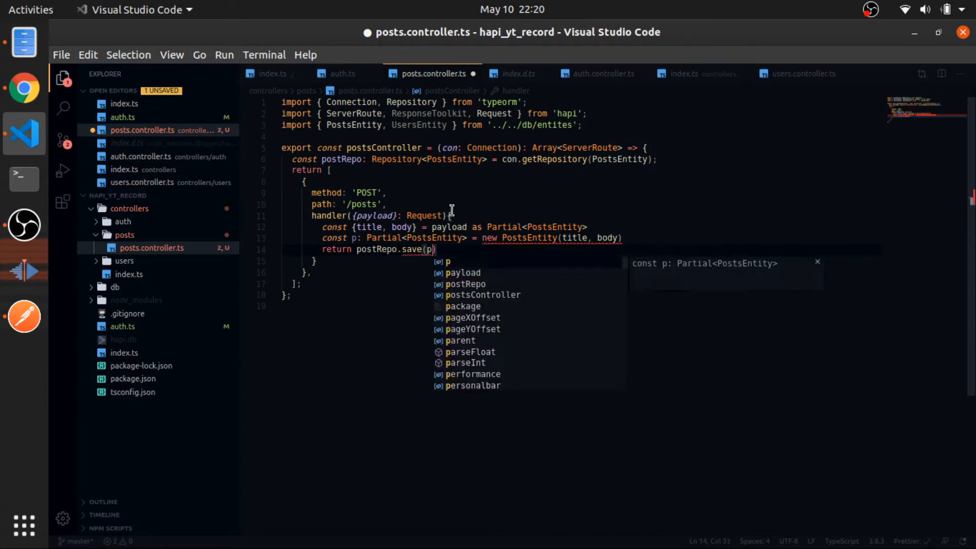
pyautogui.write('<Partial<PostsEntity>')
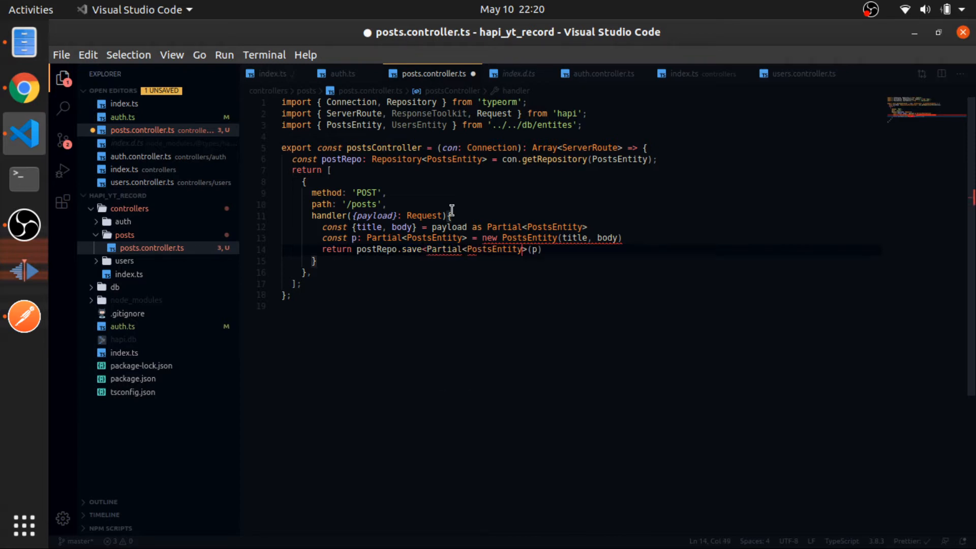
pyautogui.moveTo(519, 238)
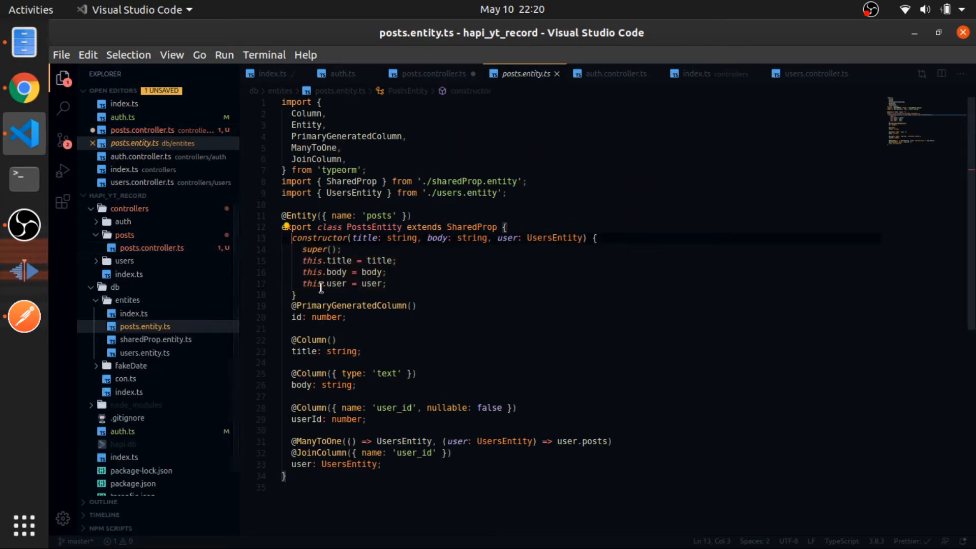
pyautogui.click(430, 73)
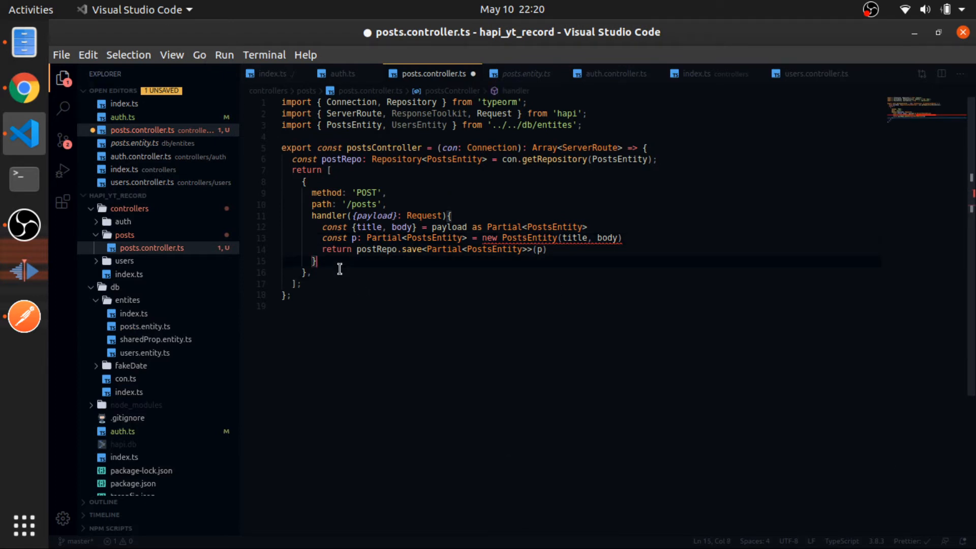
# Add options with auth strategy 'jwt' to the POST /posts route, then check index.ts
pyautogui.write('options:')
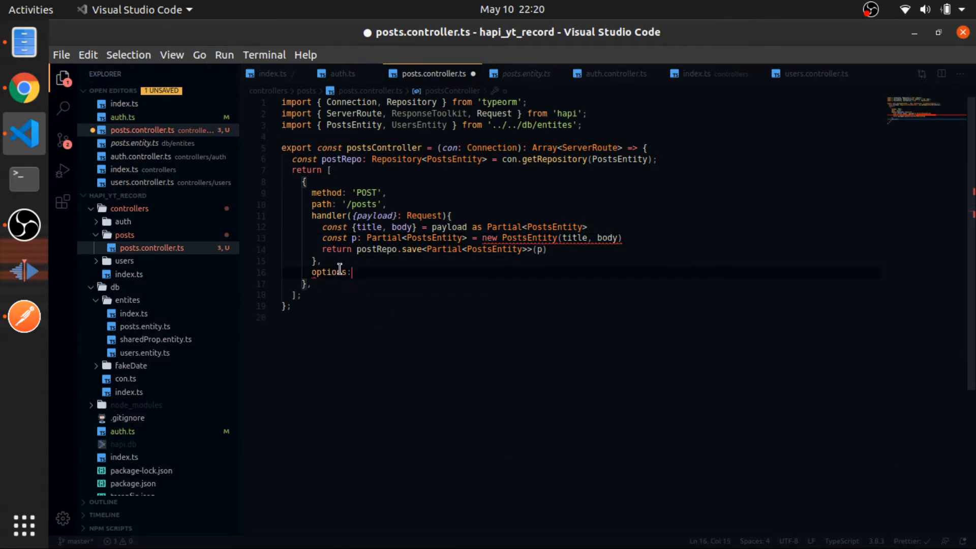
pyautogui.write('{')
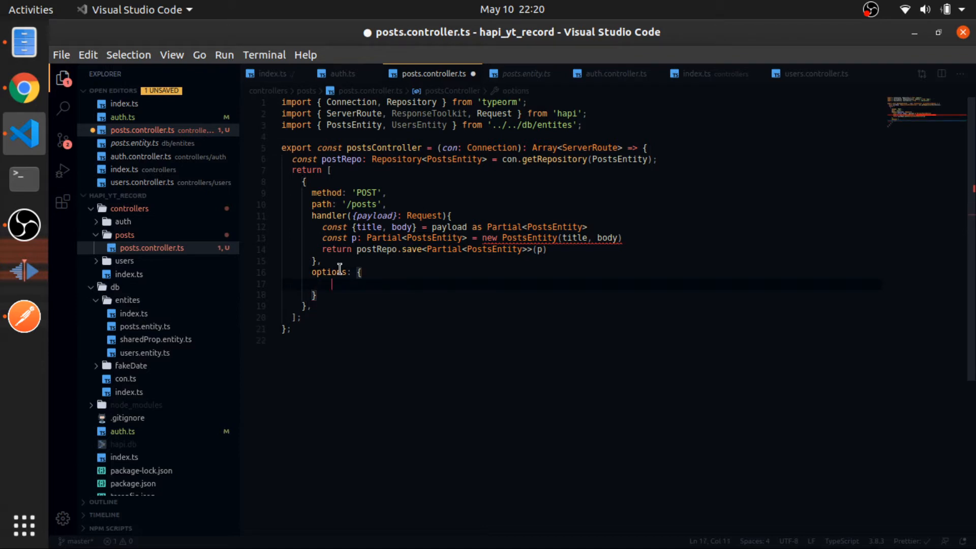
pyautogui.write('auth: {')
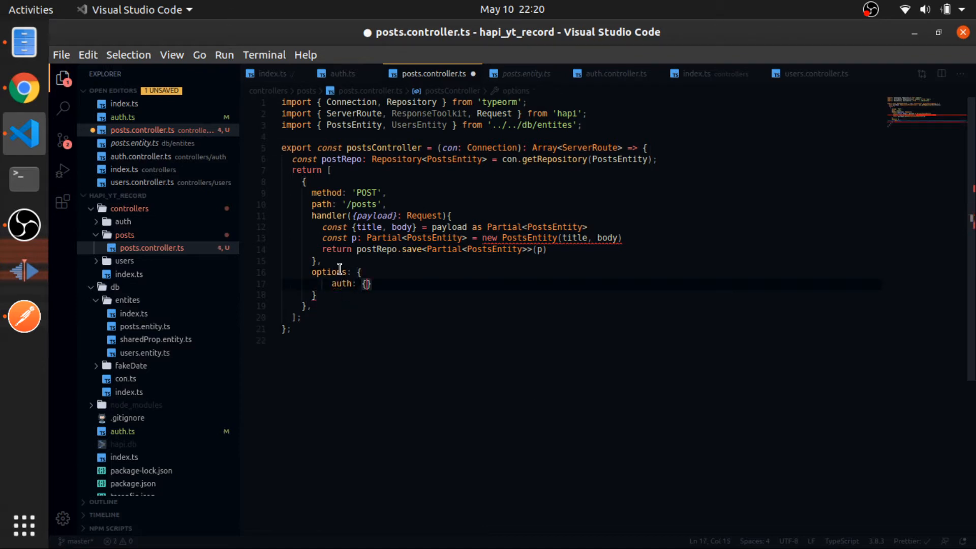
pyautogui.write("strategy: 'jwt")
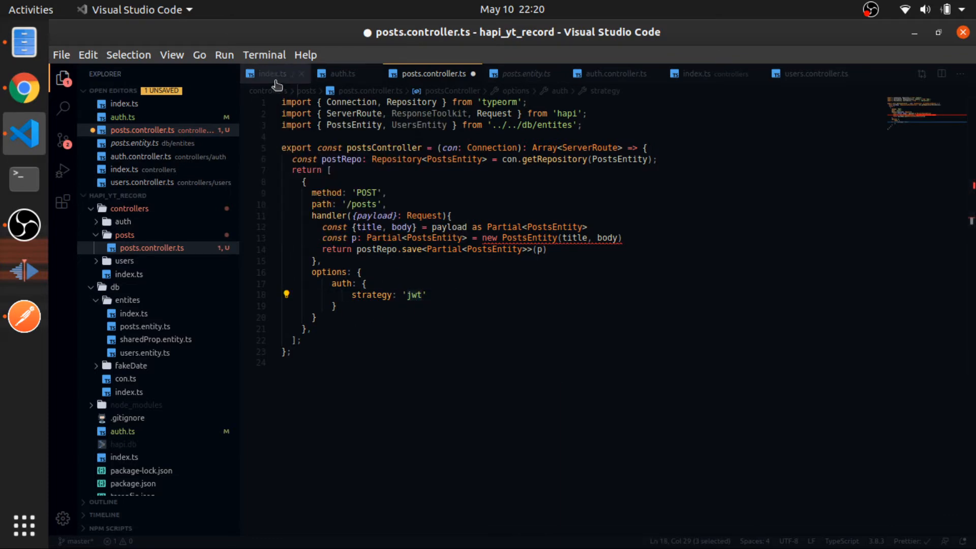
pyautogui.click(272, 73)
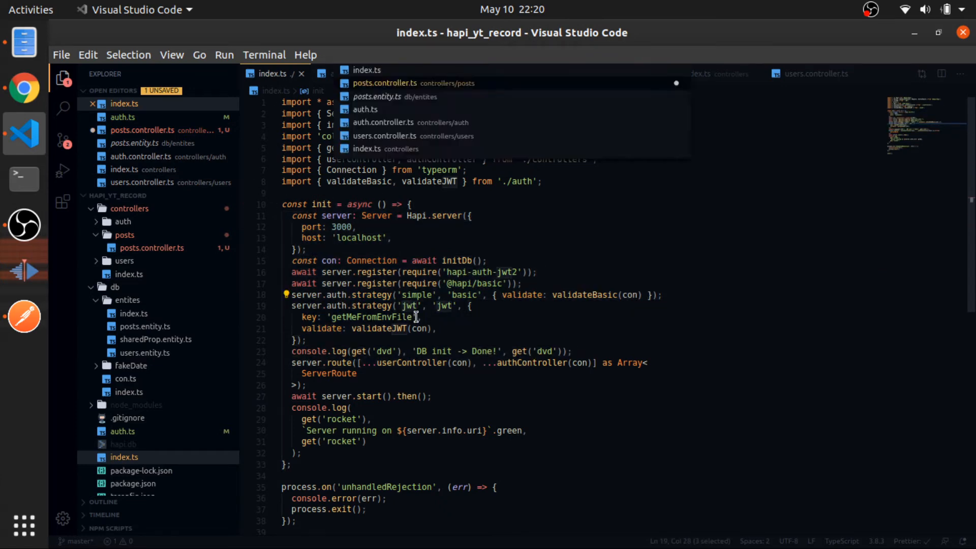
# Save posts.controller.ts so Prettier formats it, then review validateJWT in auth.ts
pyautogui.click(384, 83)
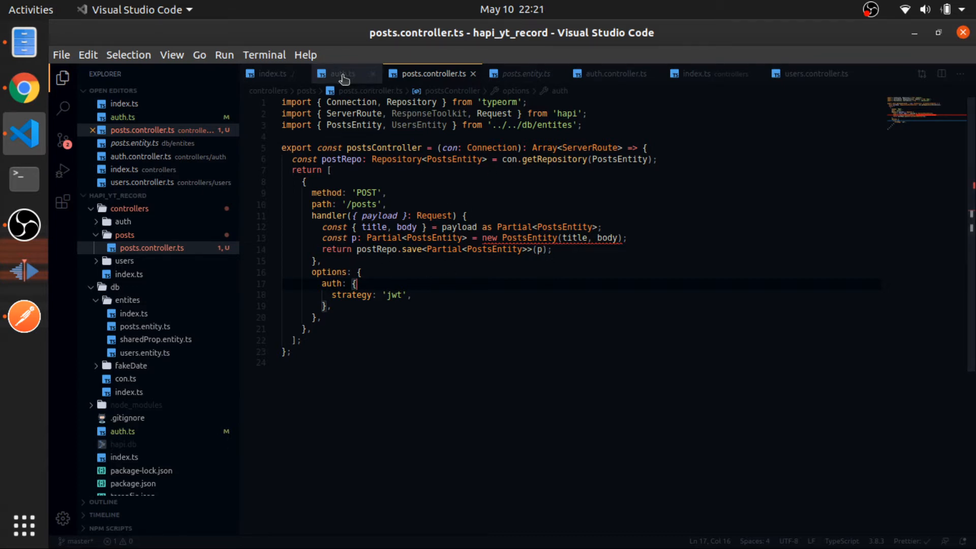
pyautogui.click(341, 73)
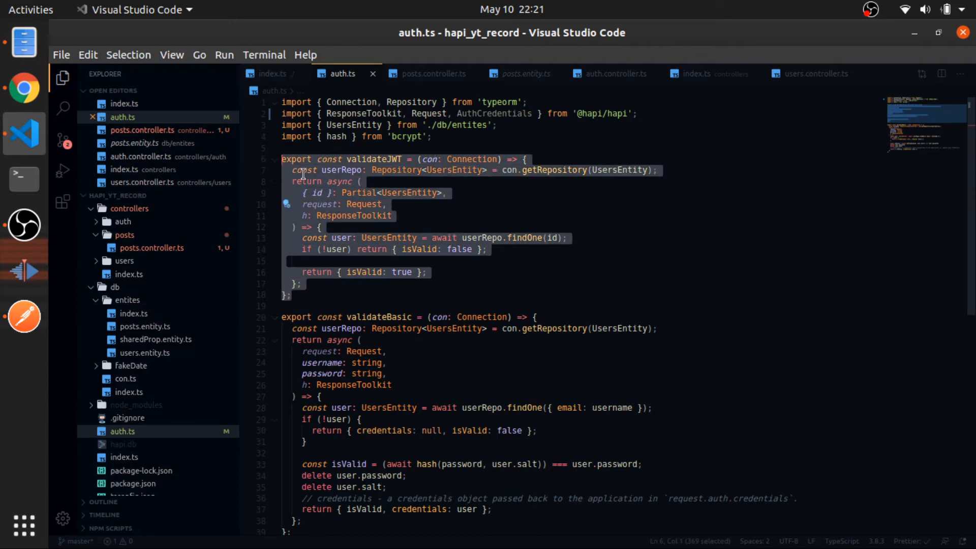
# Extend the handler parameter to destructure auth credentials user alongside payload
pyautogui.click(429, 74)
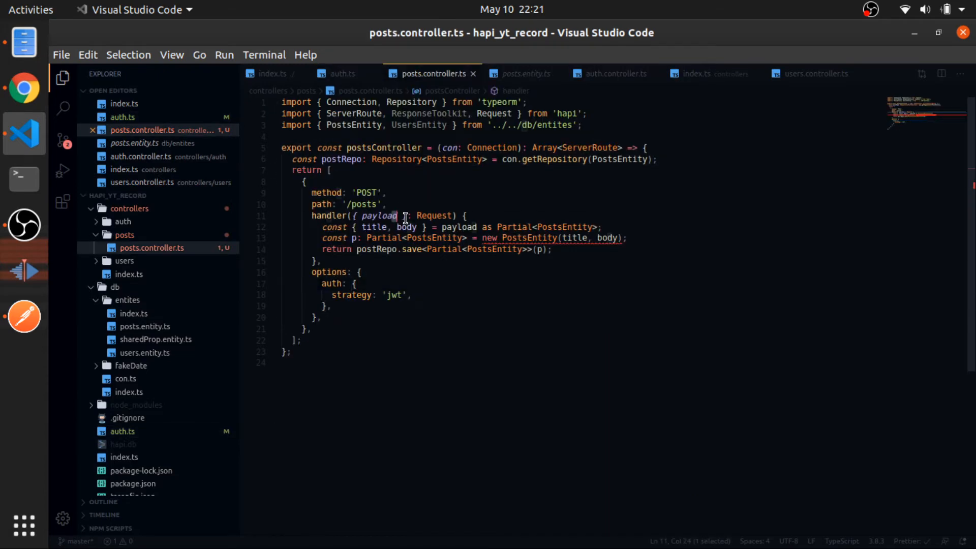
pyautogui.write(', auth:{}')
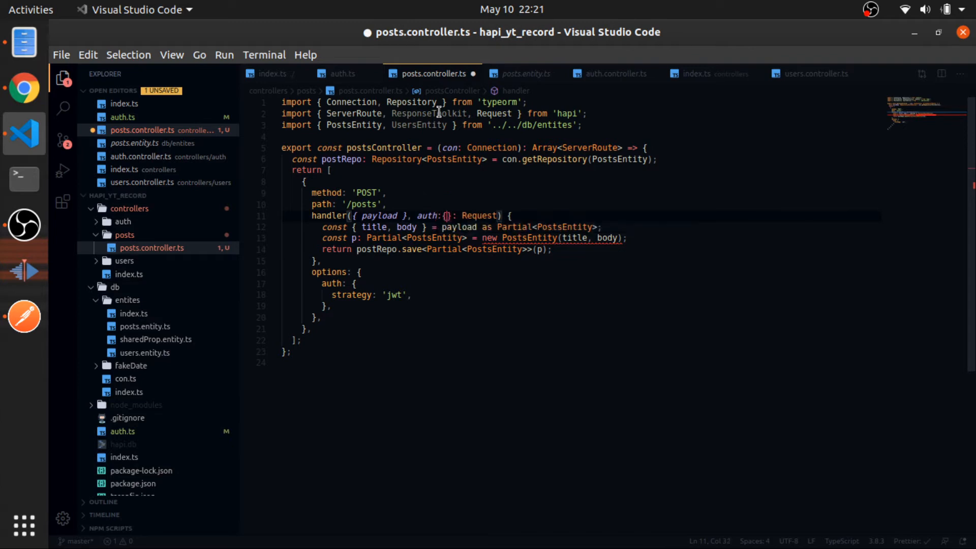
pyautogui.press('BackSpace')
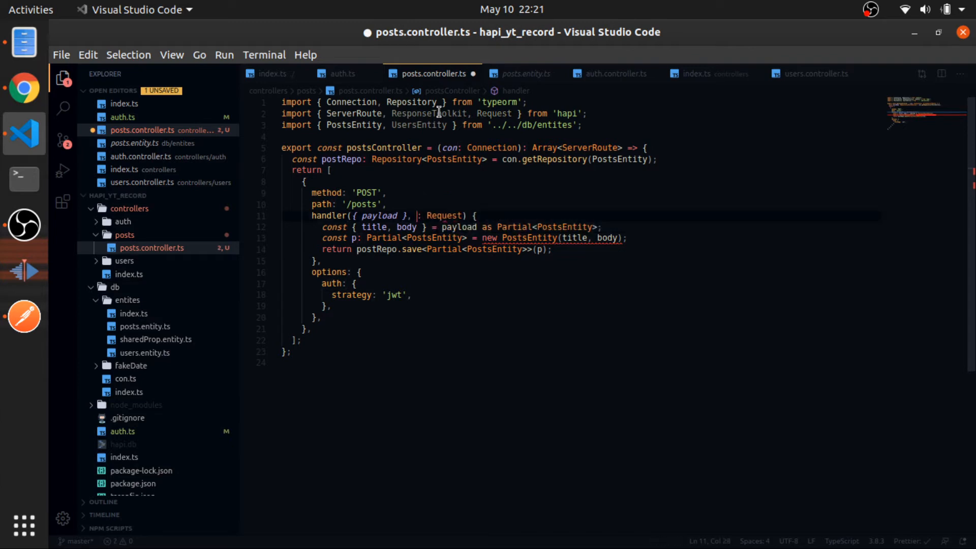
pyautogui.write(', auth:{credentials:{u')
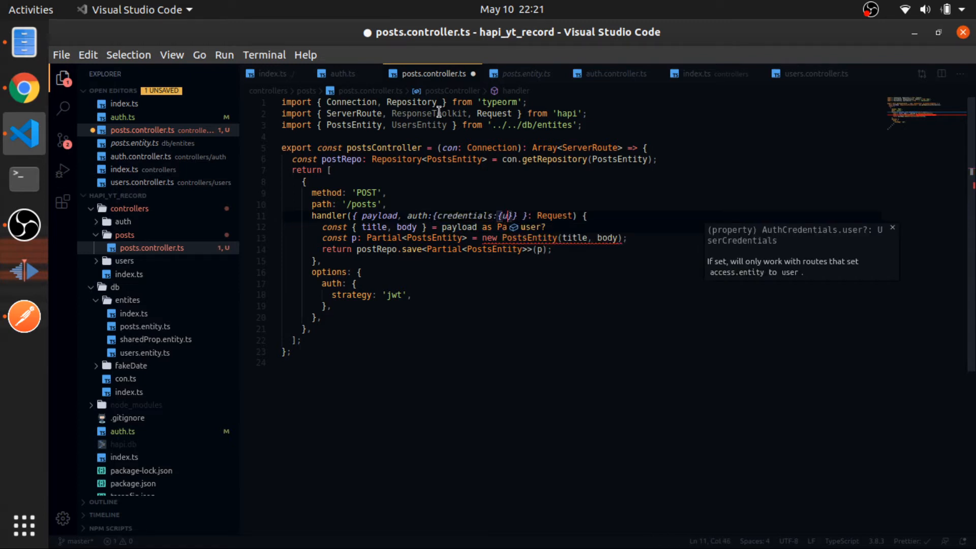
# In validateJWT add const cred = { user } as AuthCredentials and return credentials: cred with isValid true
pyautogui.click(342, 74)
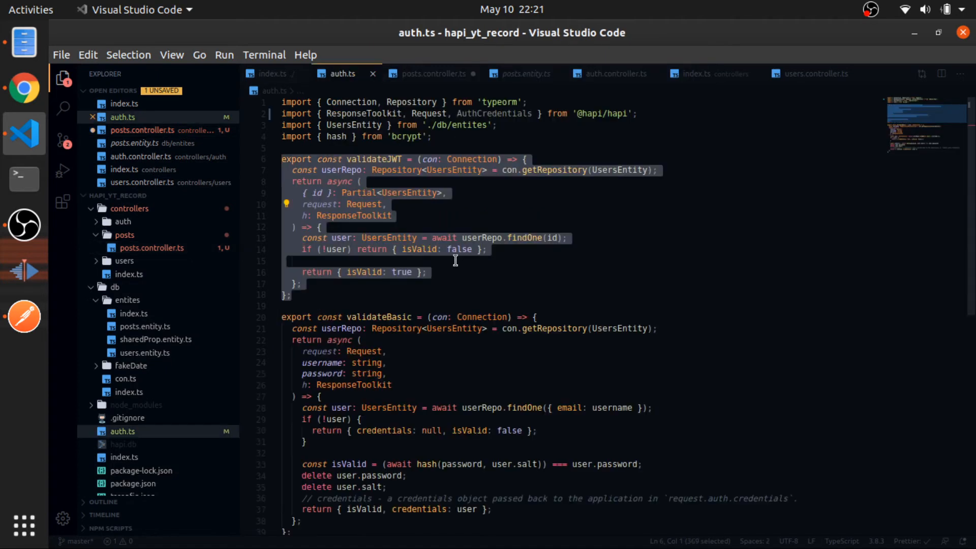
pyautogui.write('const')
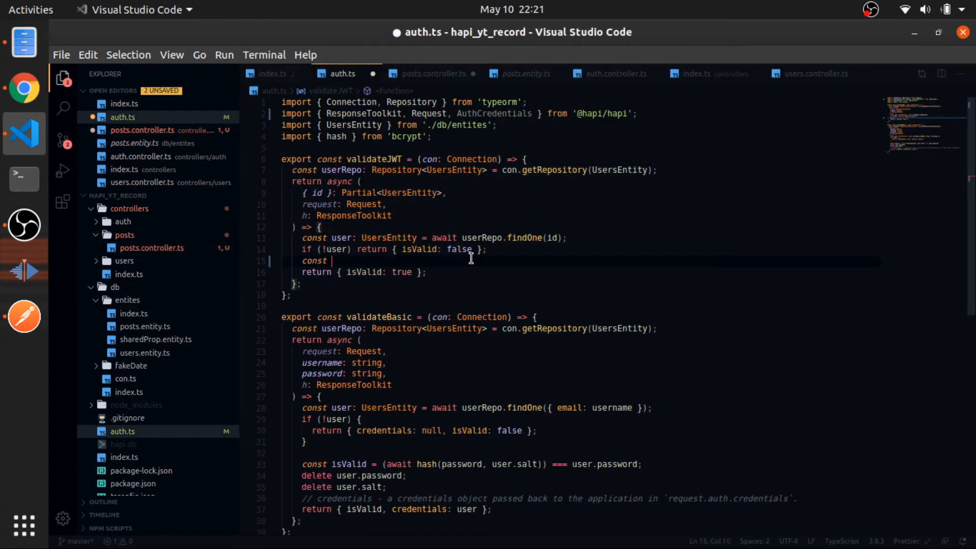
pyautogui.write('cred = {}')
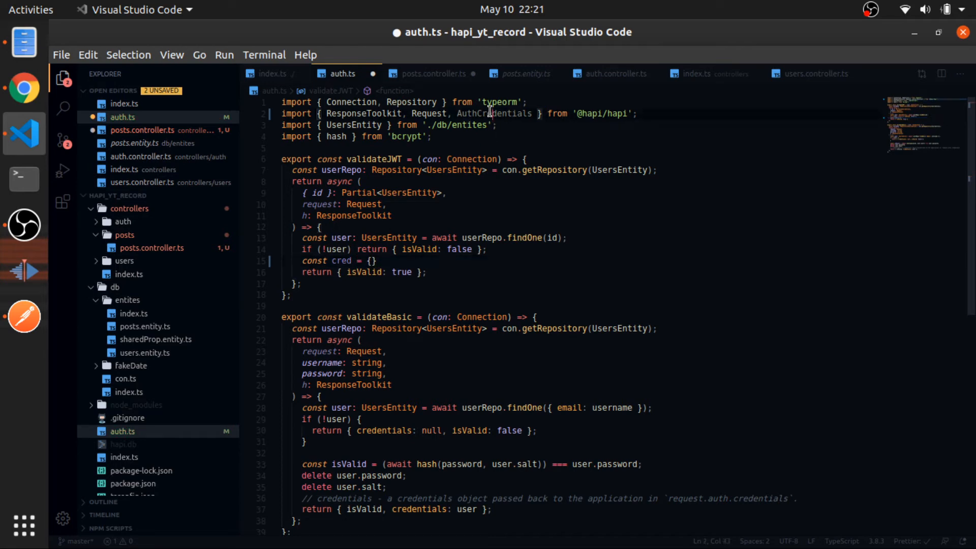
pyautogui.write('as AuthCredentials')
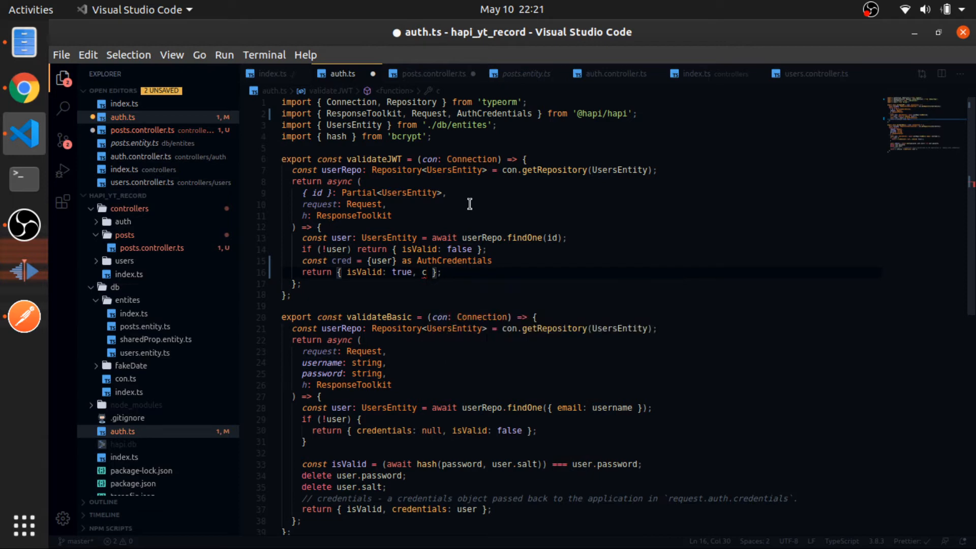
pyautogui.write('redentials: cred')
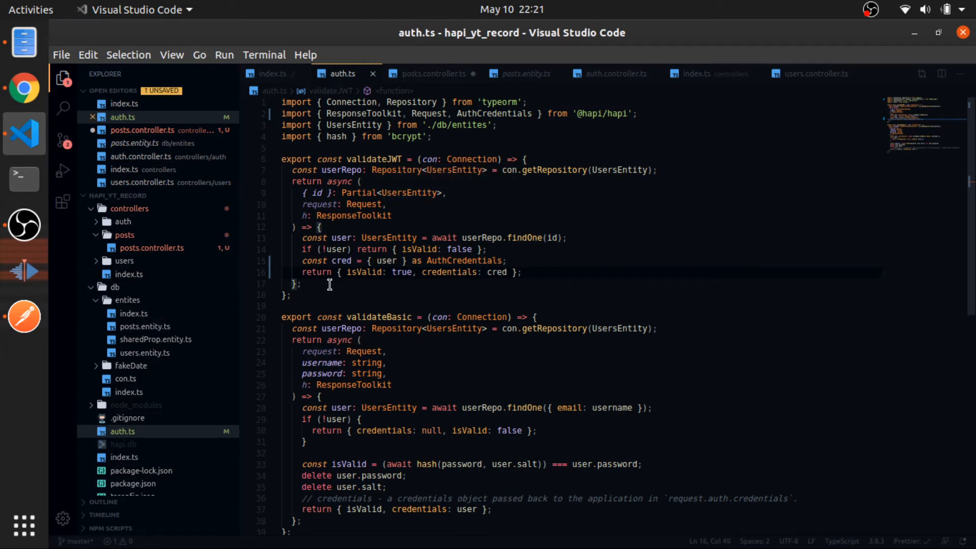
# Compare the new credentials return with the basic validator's and inspect the cred object
pyautogui.doubleClick(448, 272)
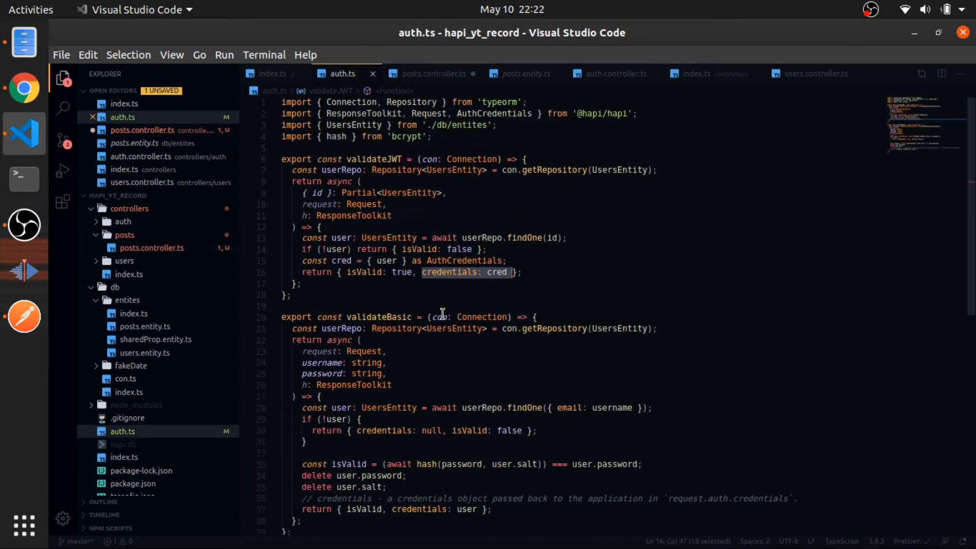
pyautogui.scroll(-3)
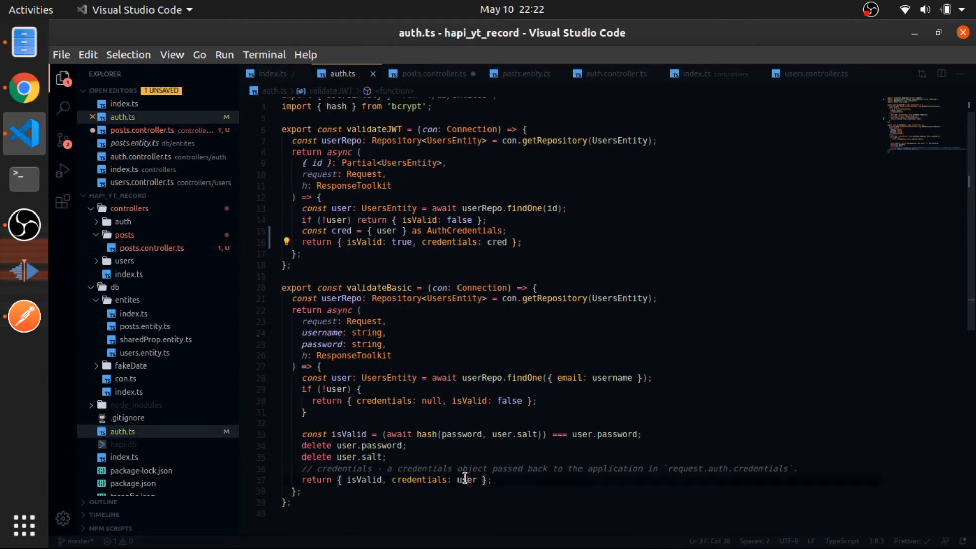
pyautogui.doubleClick(466, 480)
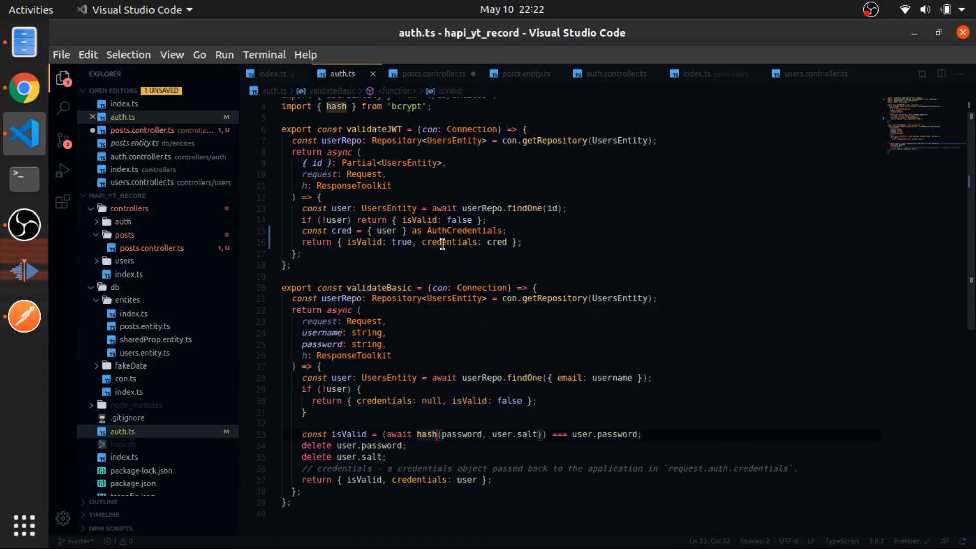
pyautogui.click(428, 231)
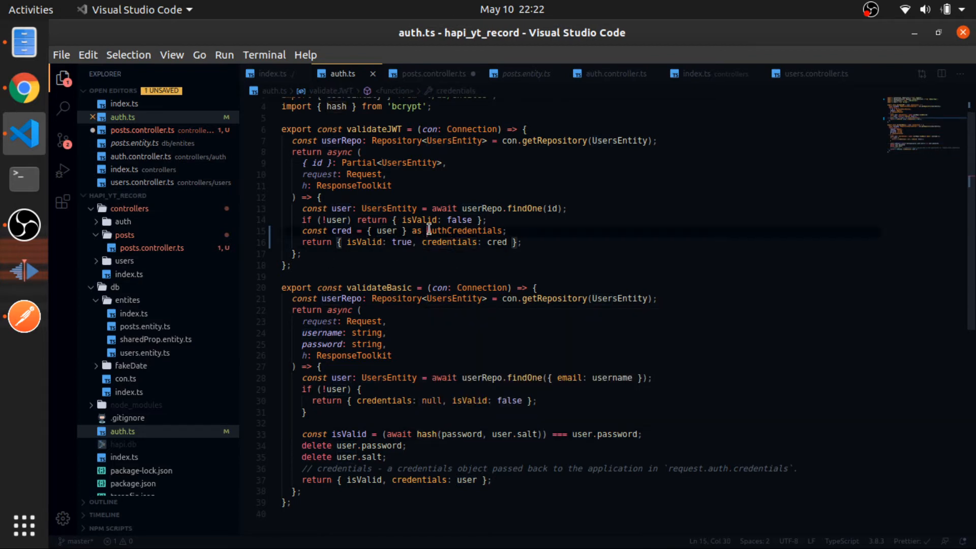
pyautogui.click(445, 242)
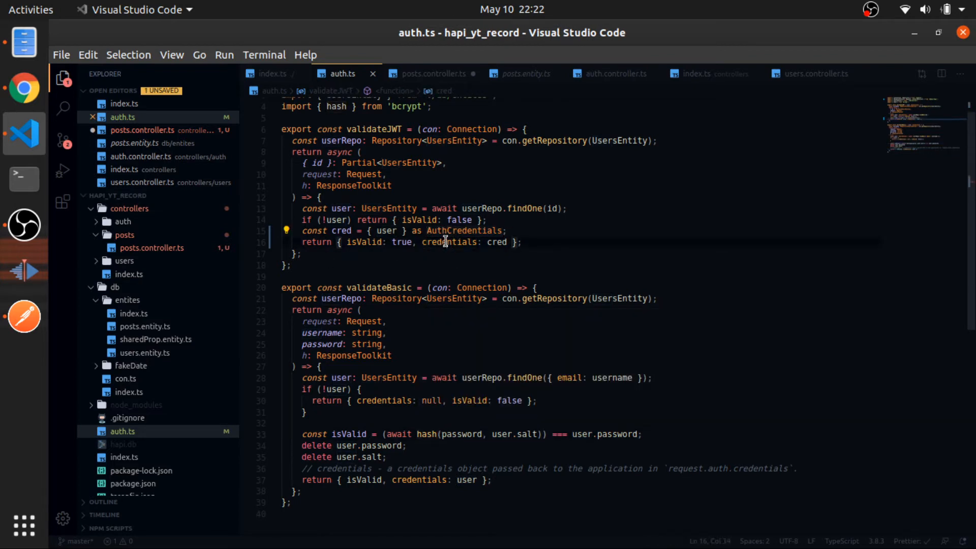
pyautogui.click(429, 73)
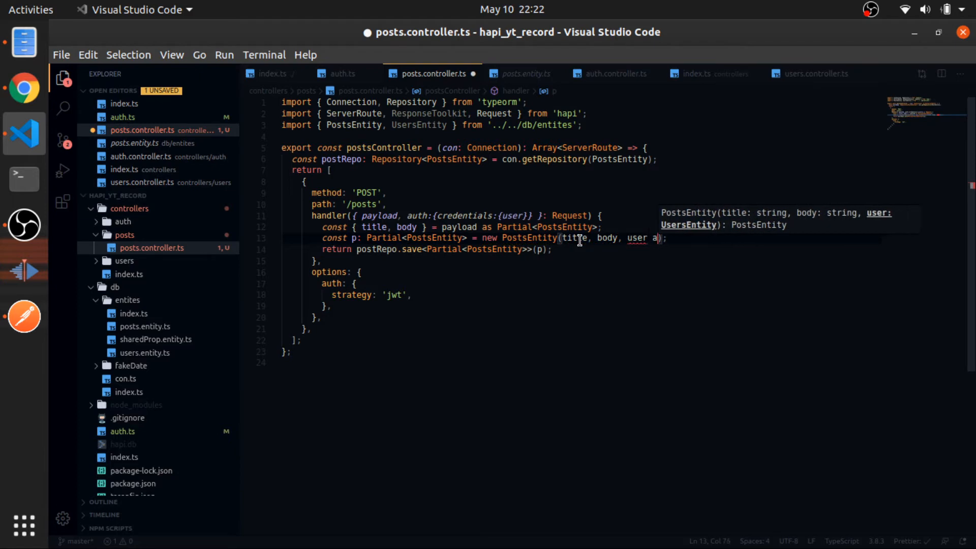
# Pass user as UsersEntity into PostsEntity and review the user lookup lines in auth.ts
pyautogui.write('s UsersEntity')
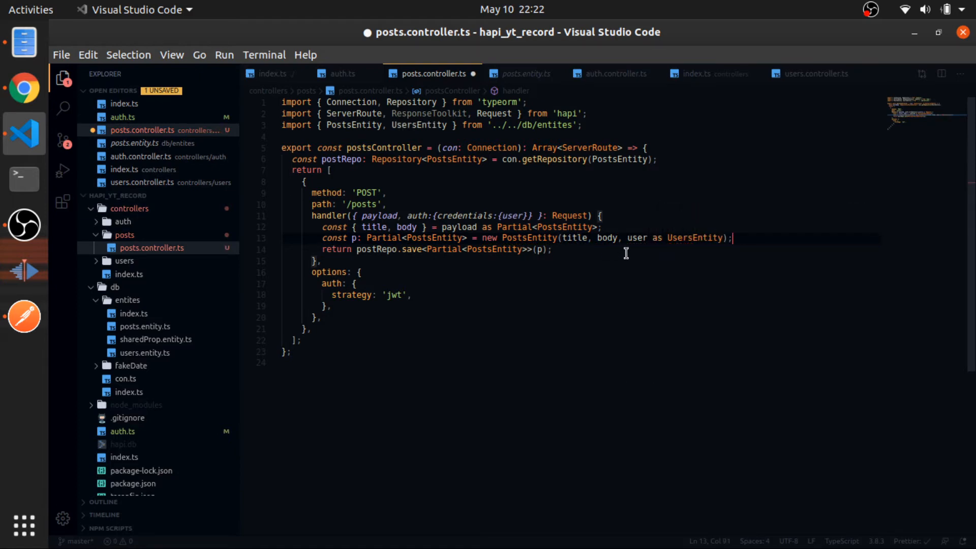
pyautogui.click(341, 74)
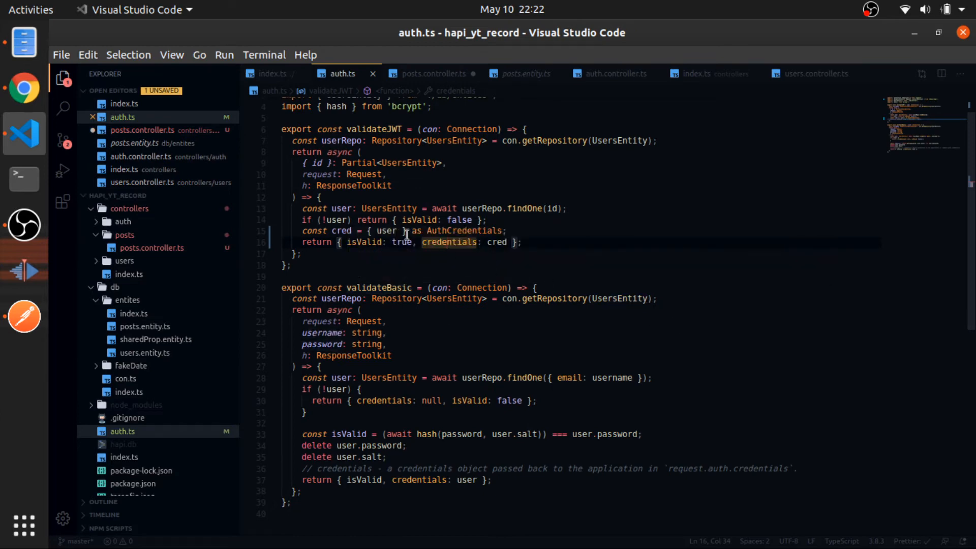
pyautogui.moveTo(303, 208); pyautogui.dragTo(486, 219)
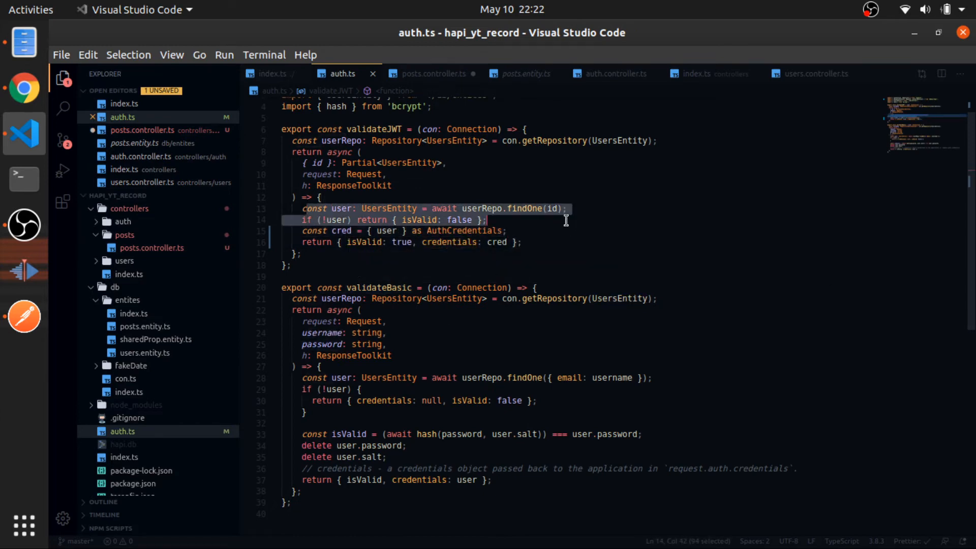
pyautogui.click(566, 220)
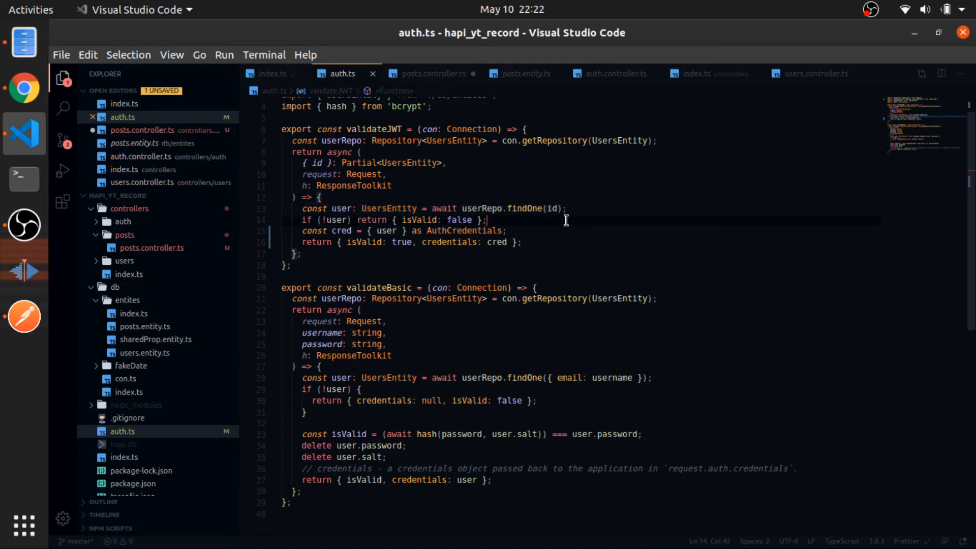
pyautogui.click(431, 74)
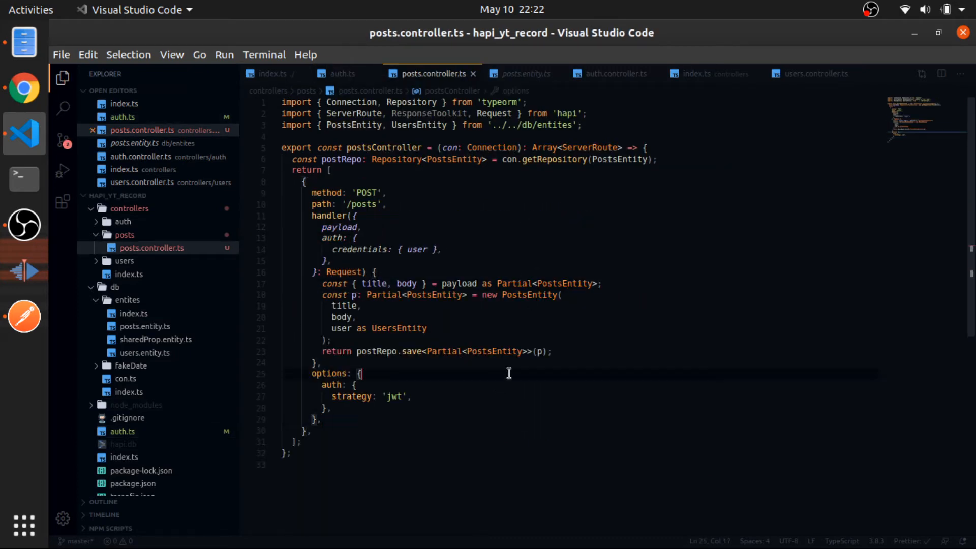
# Export postsController from './posts' in controllers/index.ts and import it in root index.ts
pyautogui.click(341, 73)
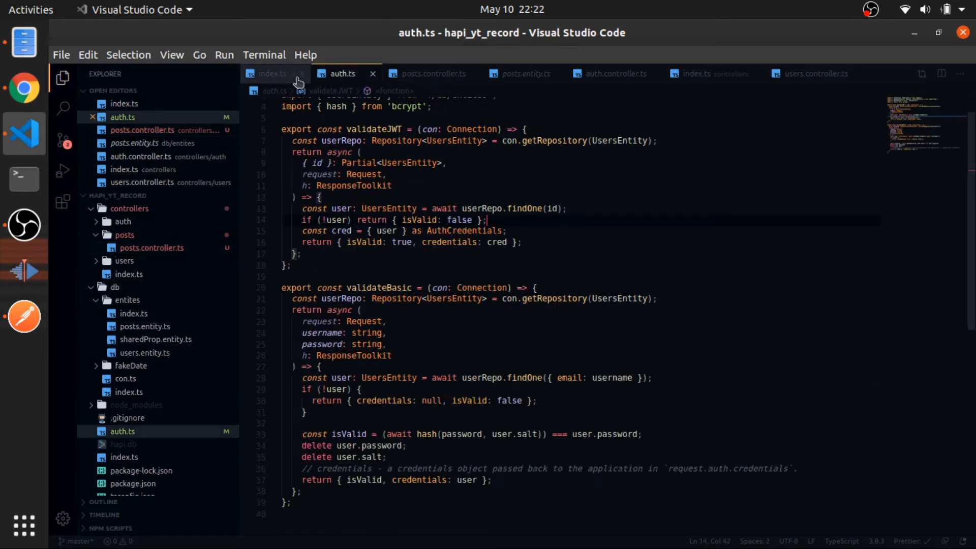
pyautogui.click(697, 73)
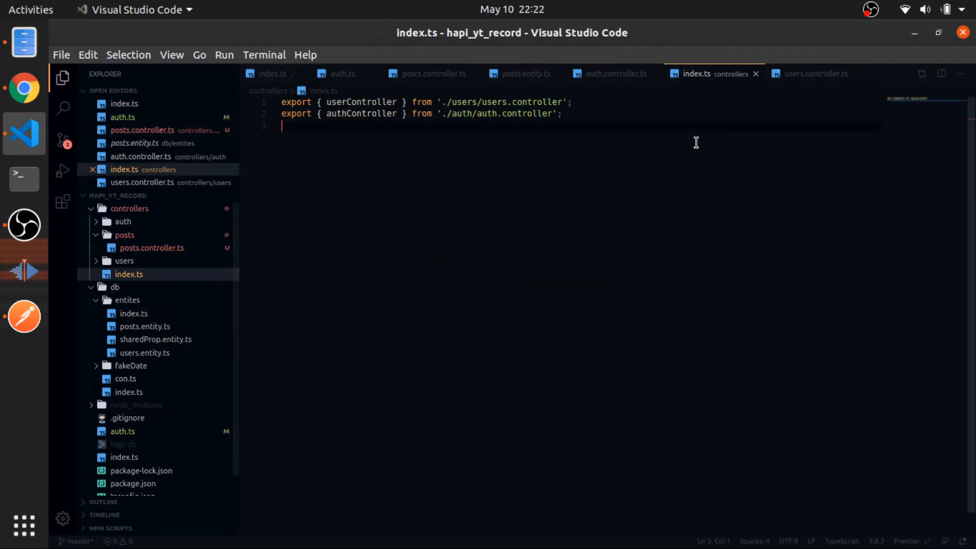
pyautogui.write('export')
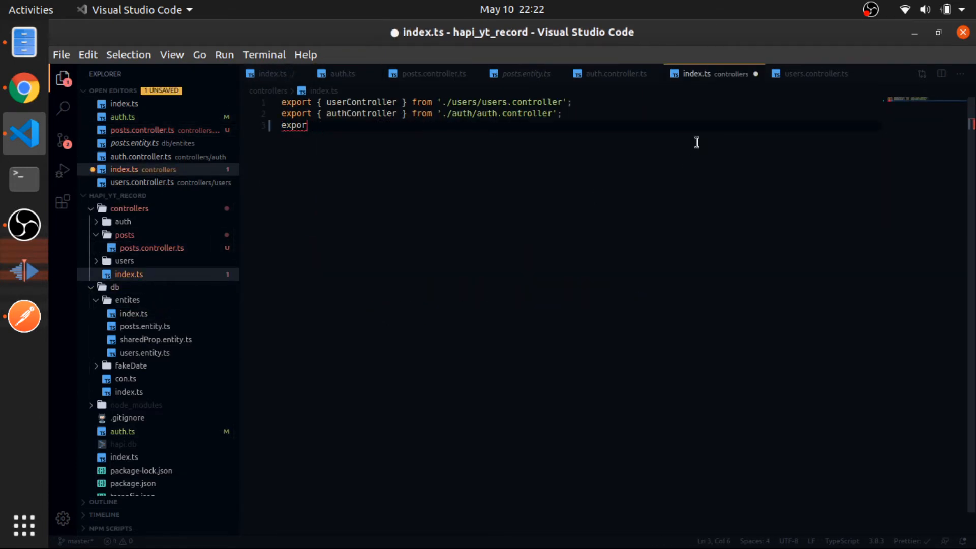
pyautogui.write("{} from '")
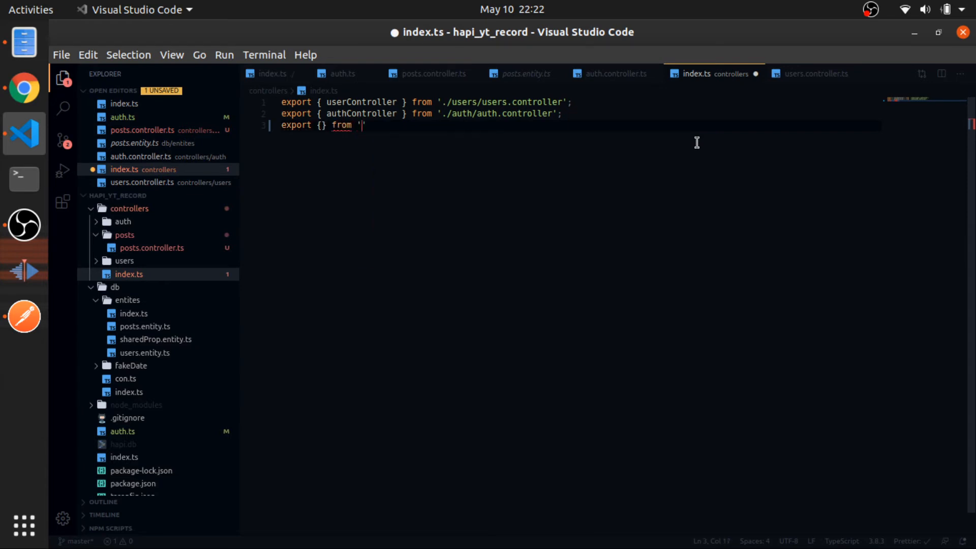
pyautogui.write('./posts')
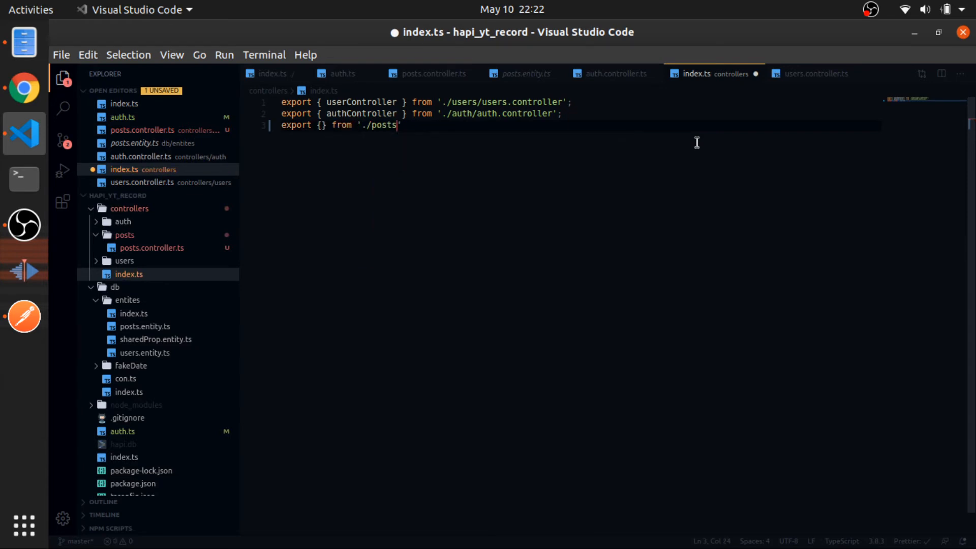
pyautogui.write('P')
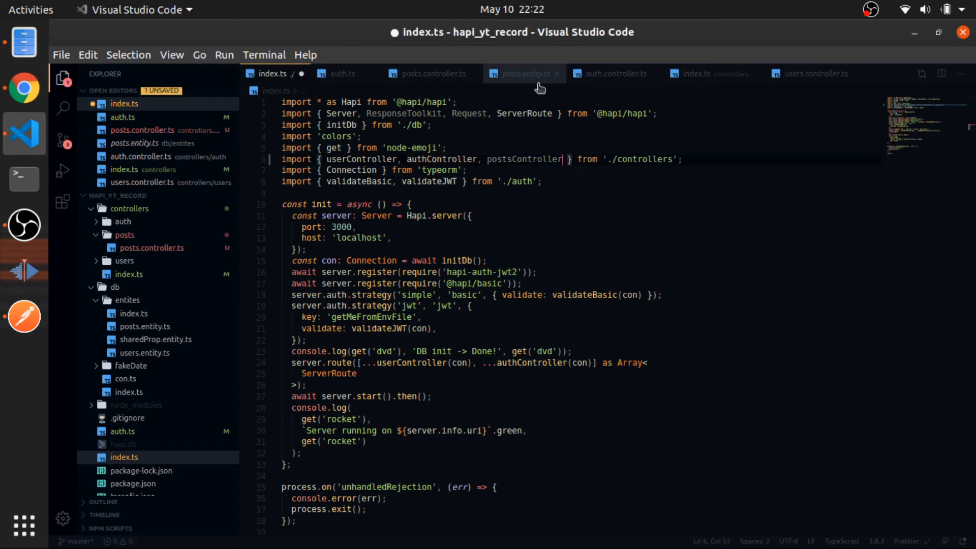
pyautogui.doubleClick(525, 158)
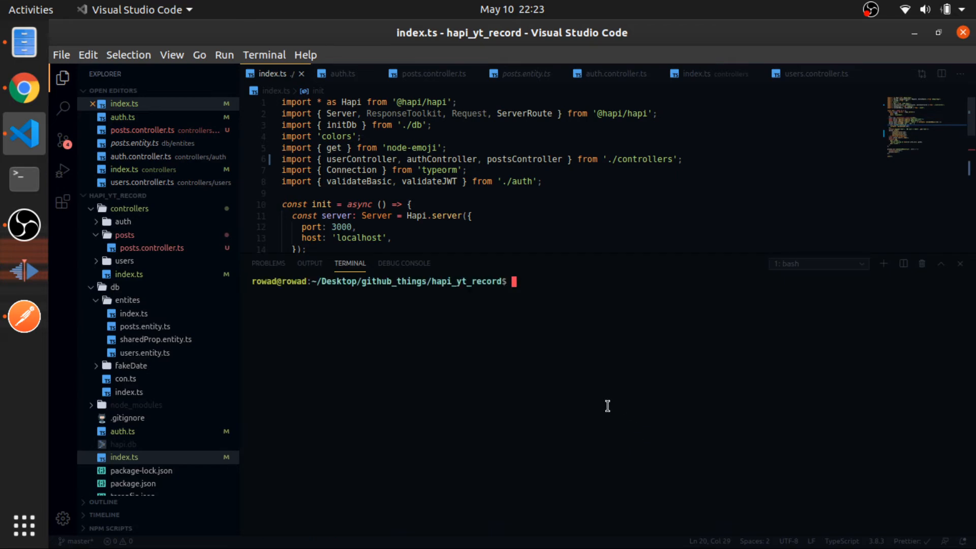
# Run npm run ts-node-dev index.ts in the integrated terminal to start the dev server
pyautogui.write('npm run')
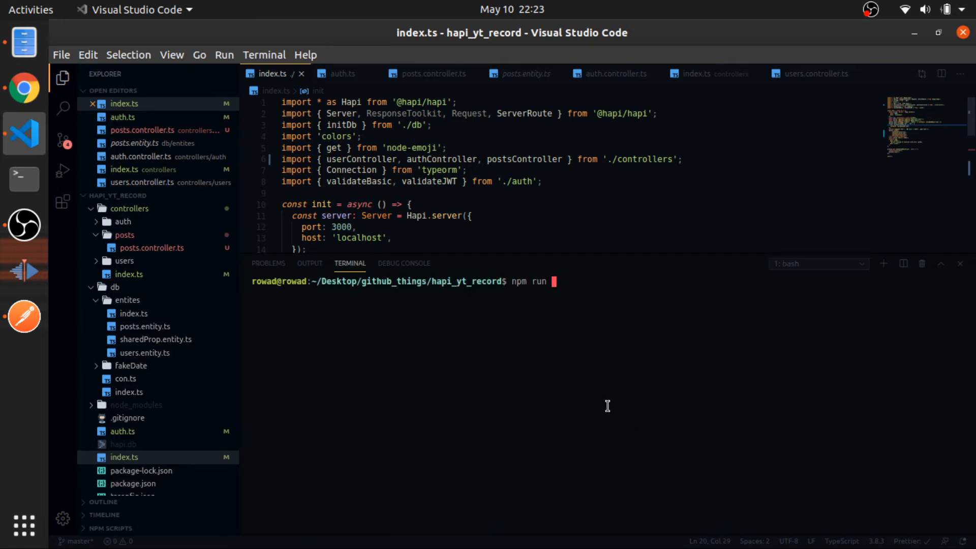
pyautogui.write('ts-node-dev index.ts')
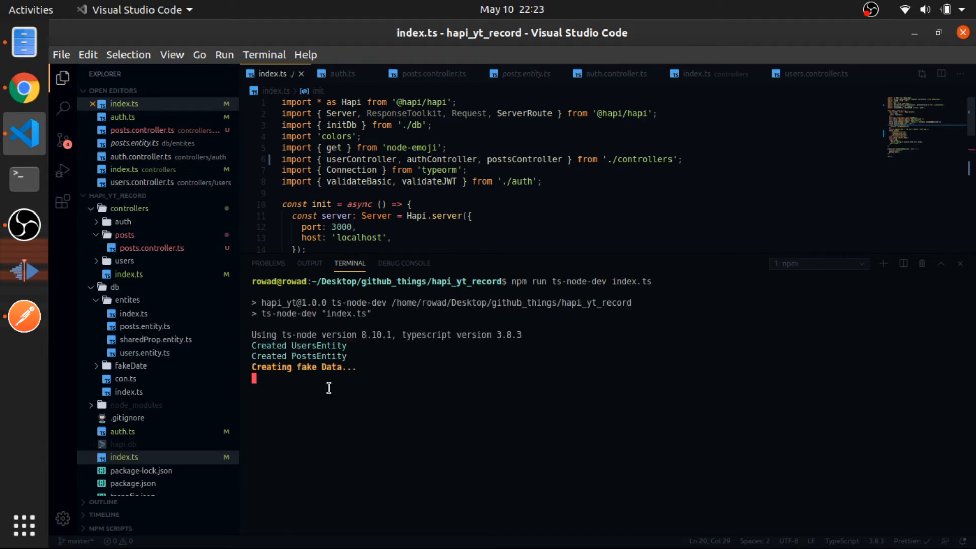
pyautogui.moveTo(342, 405)
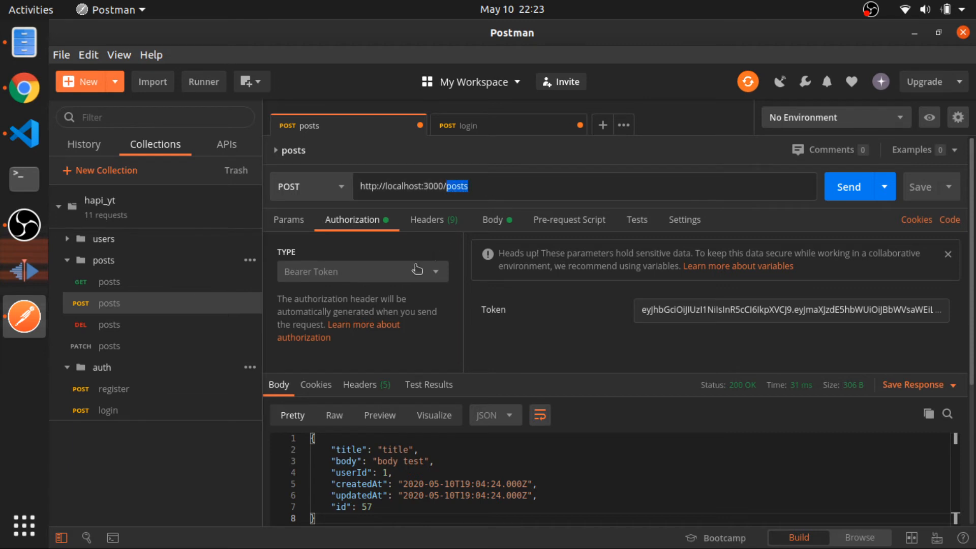
# Send POST localhost:3000/posts with inherited auth and the title/body payload, receiving 401 Unauthorized
pyautogui.click(361, 271)
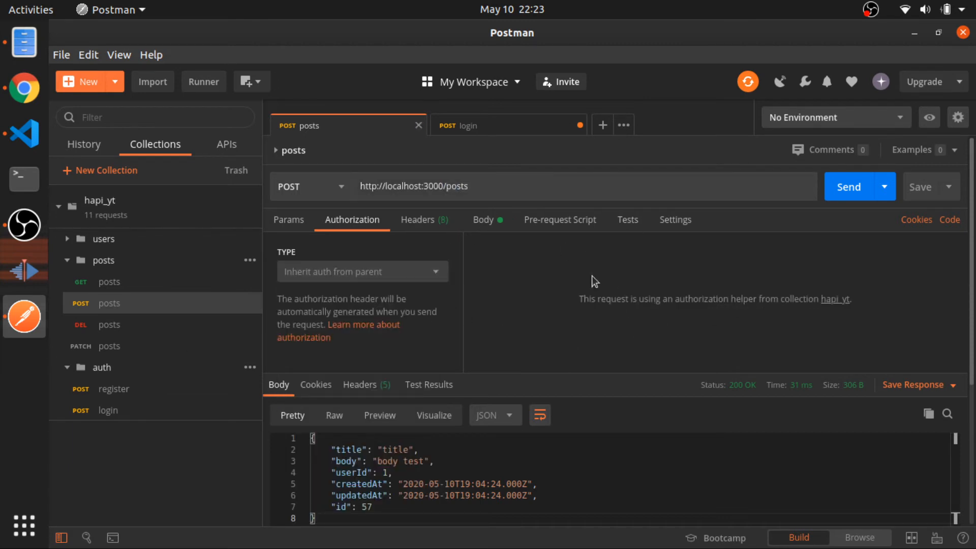
pyautogui.click(482, 220)
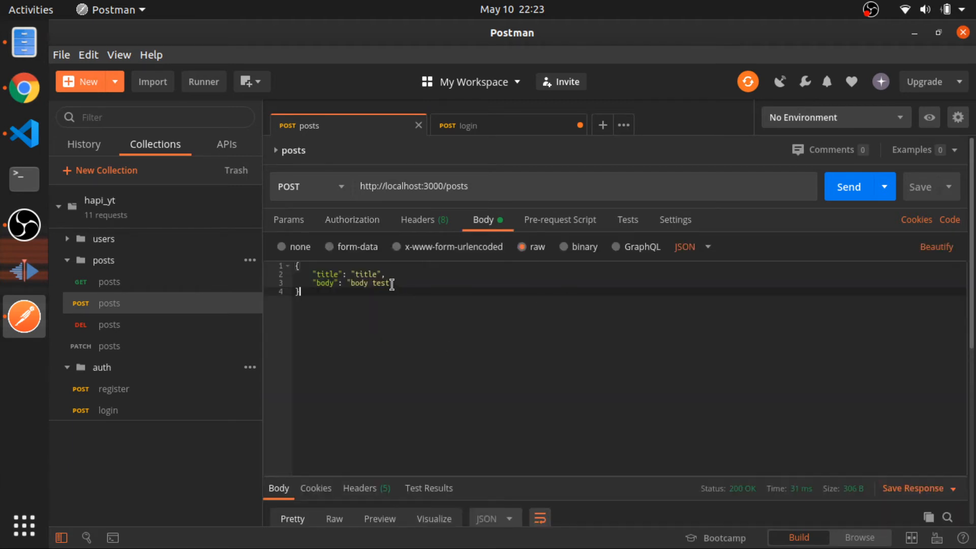
pyautogui.click(847, 186)
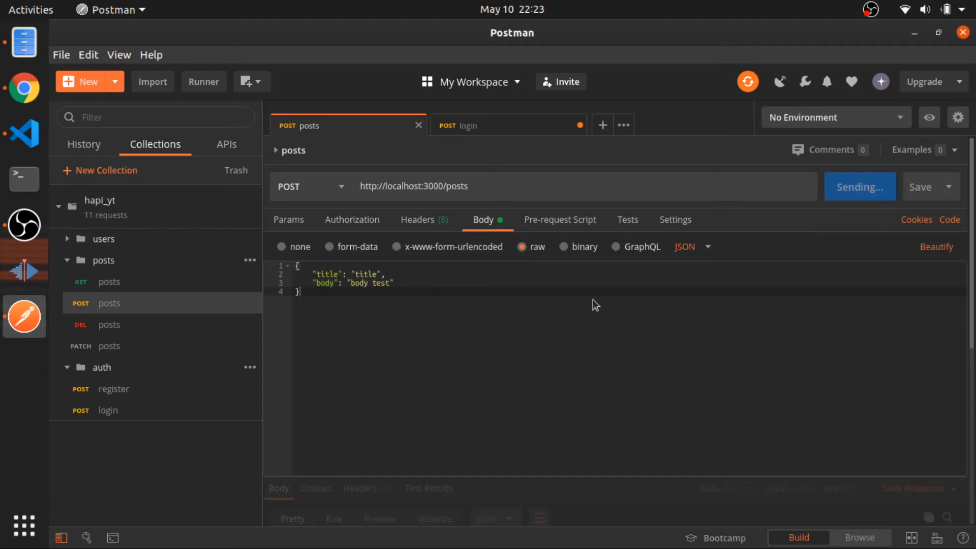
pyautogui.click(858, 186)
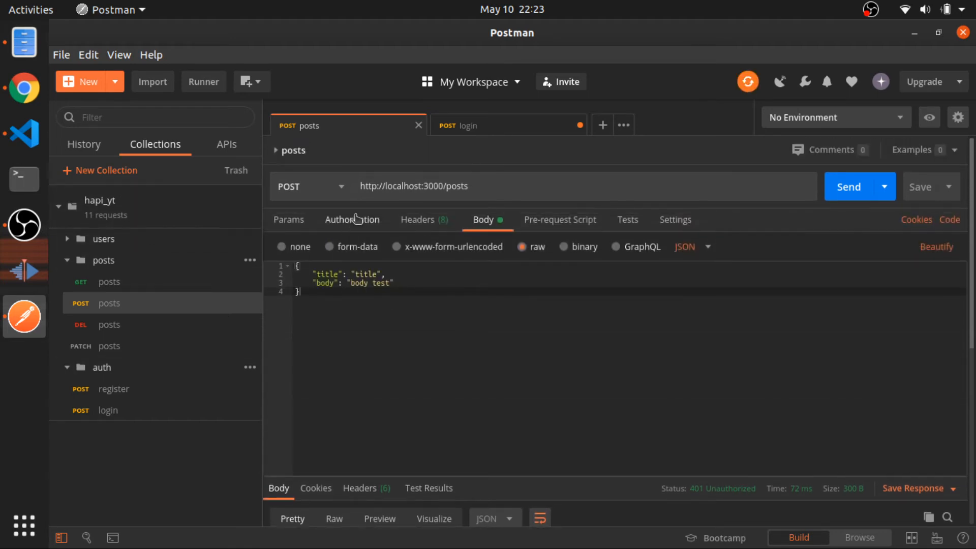
# Switch authorization to Bearer Token and fill it with the accessToken from the login response
pyautogui.click(352, 219)
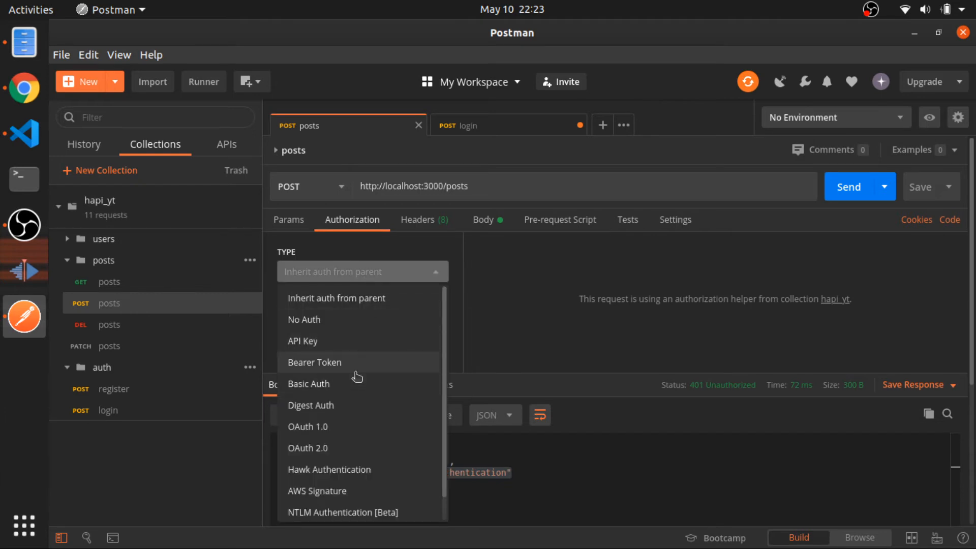
pyautogui.click(314, 362)
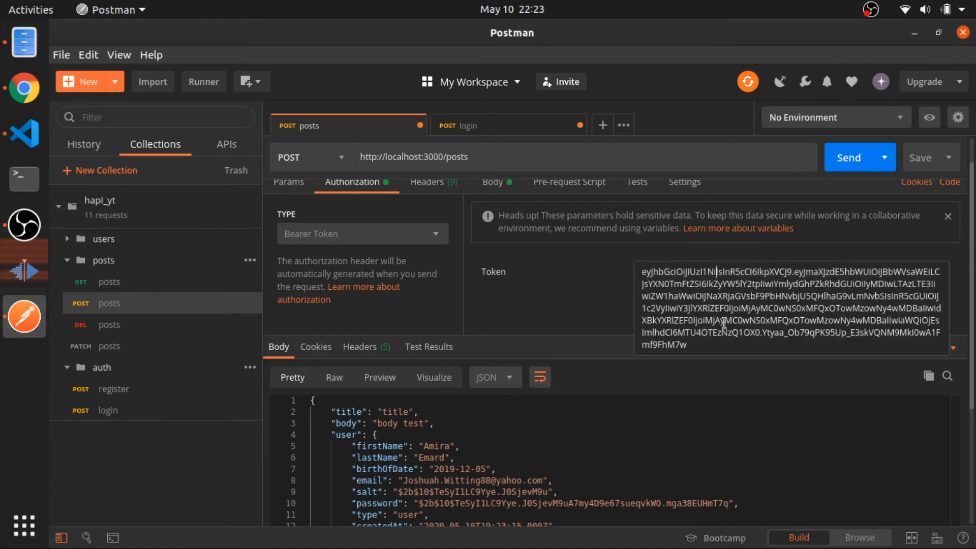
pyautogui.click(847, 157)
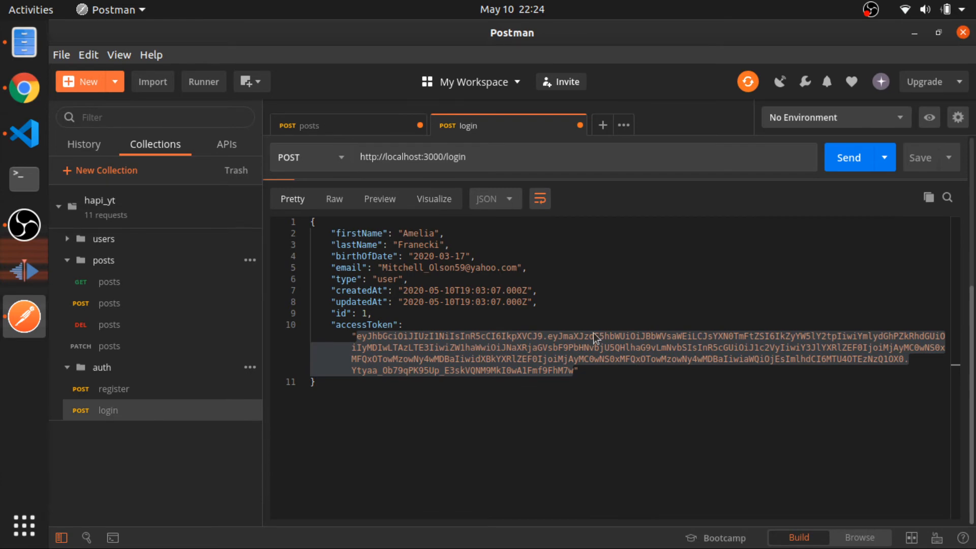
pyautogui.click(299, 125)
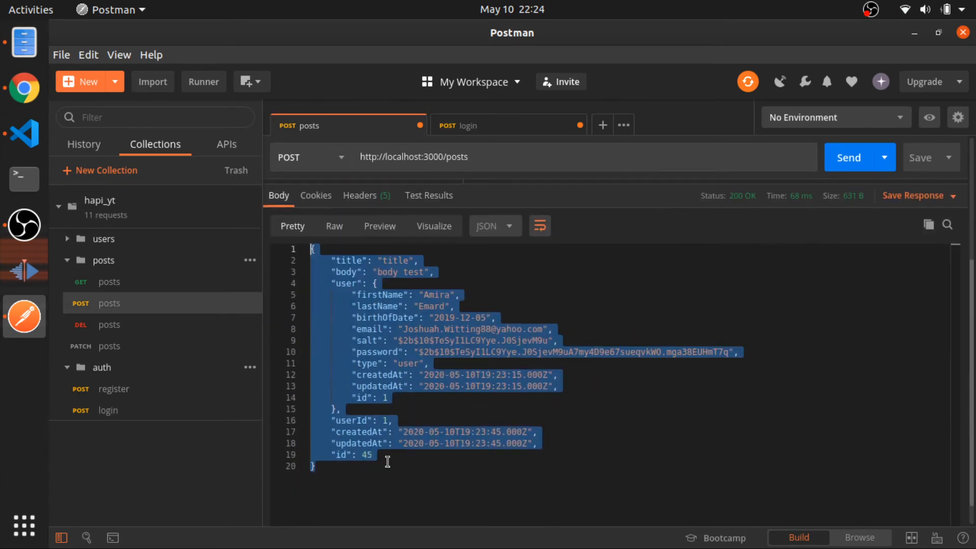
# Inspect the 200 OK response, noting the user's salt and password fields are exposed
pyautogui.doubleClick(366, 341)
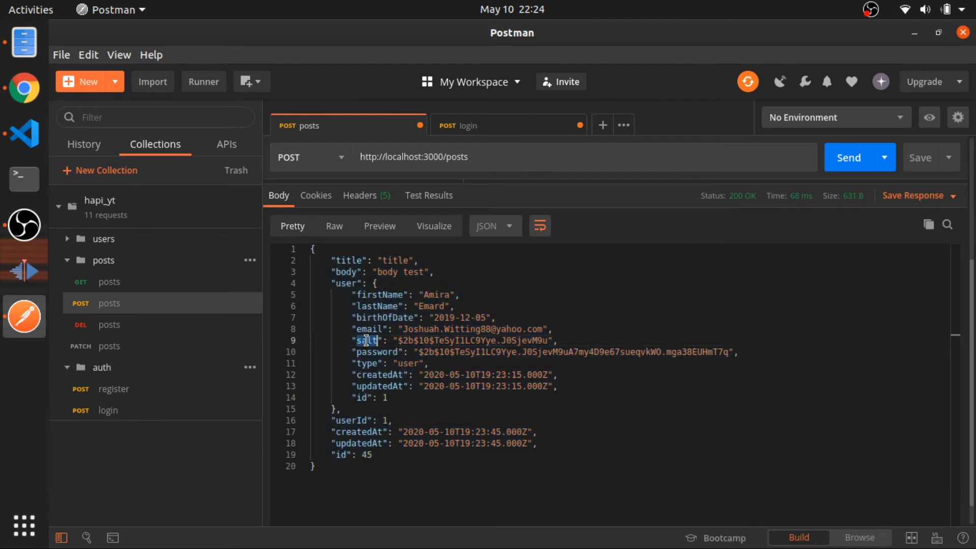
pyautogui.doubleClick(376, 353)
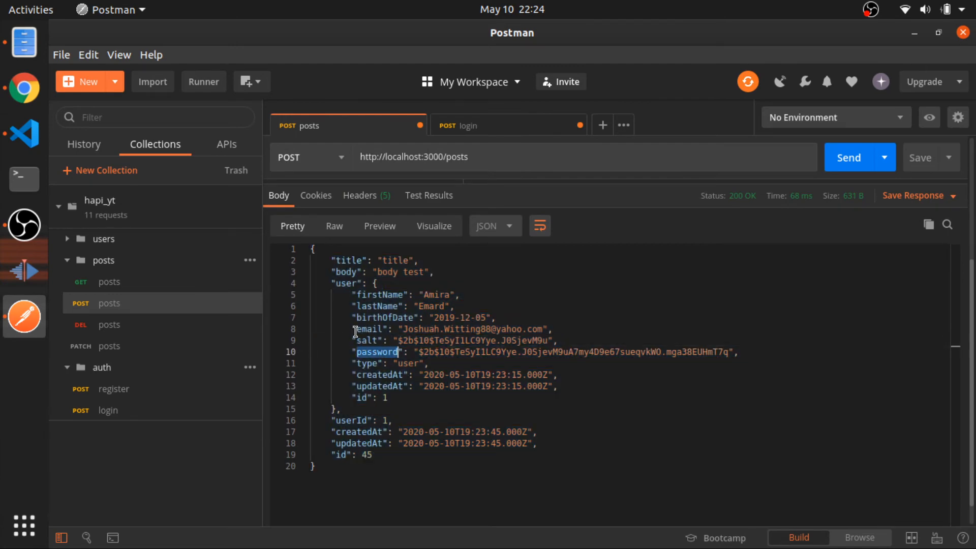
pyautogui.click(24, 134)
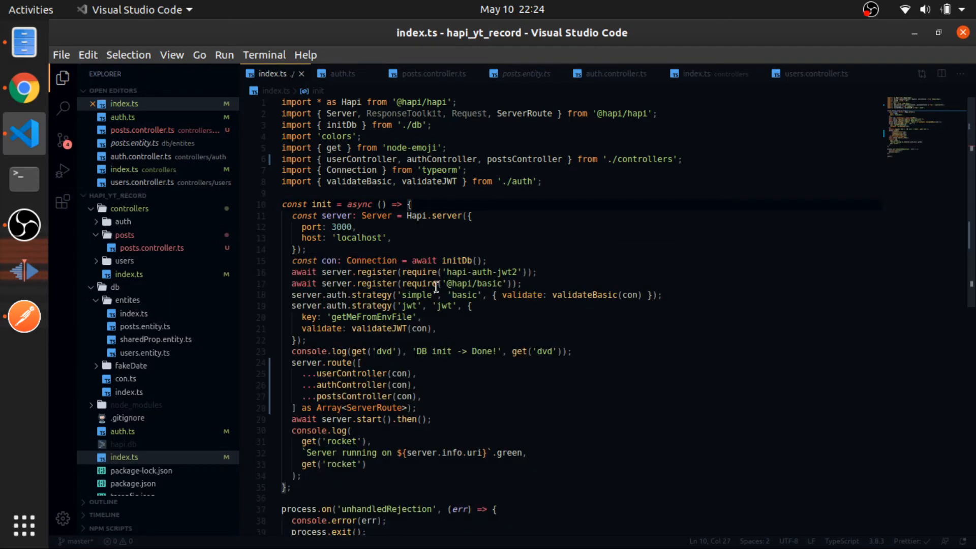
# In the posts controller store the save result as const postRes = postRepo.save<Partial<PostsEntity>>(p)
pyautogui.click(432, 74)
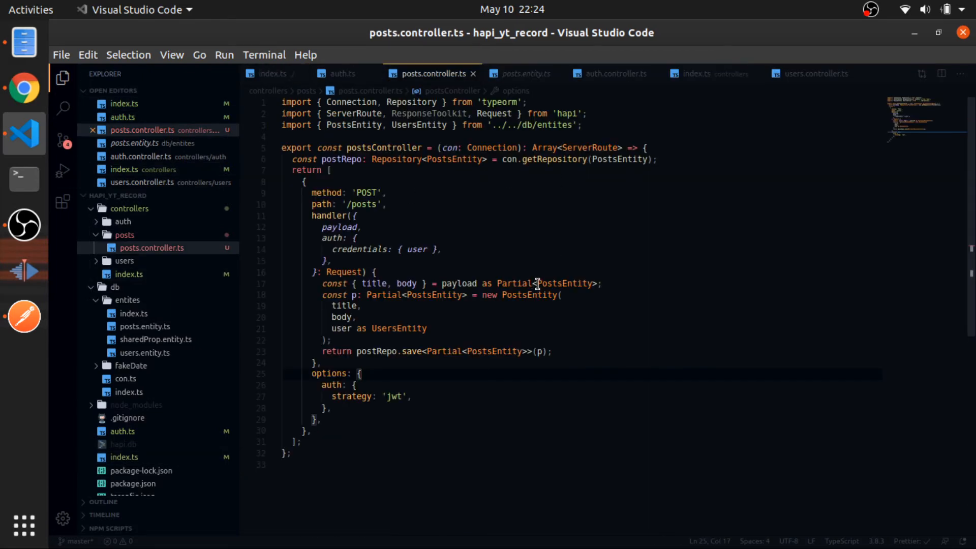
pyautogui.moveTo(502, 314)
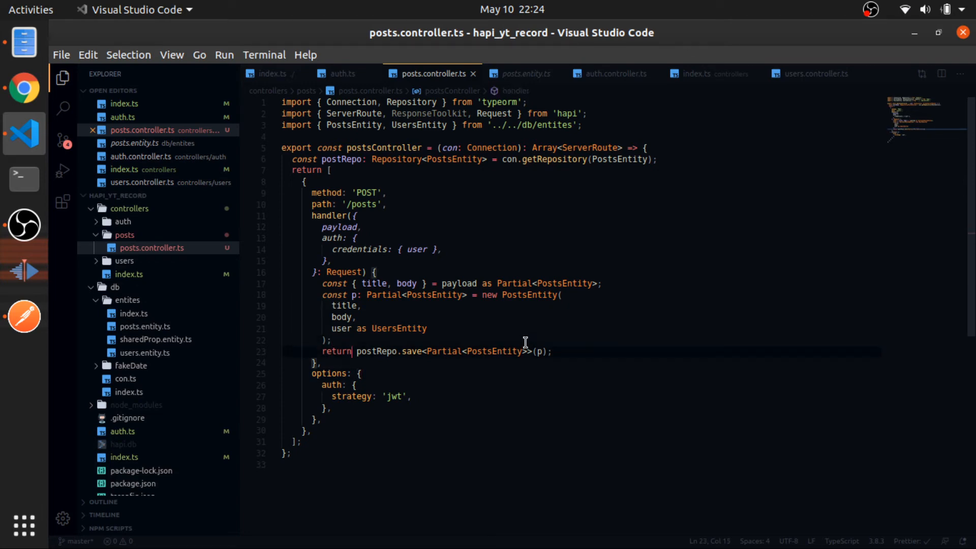
pyautogui.write('co')
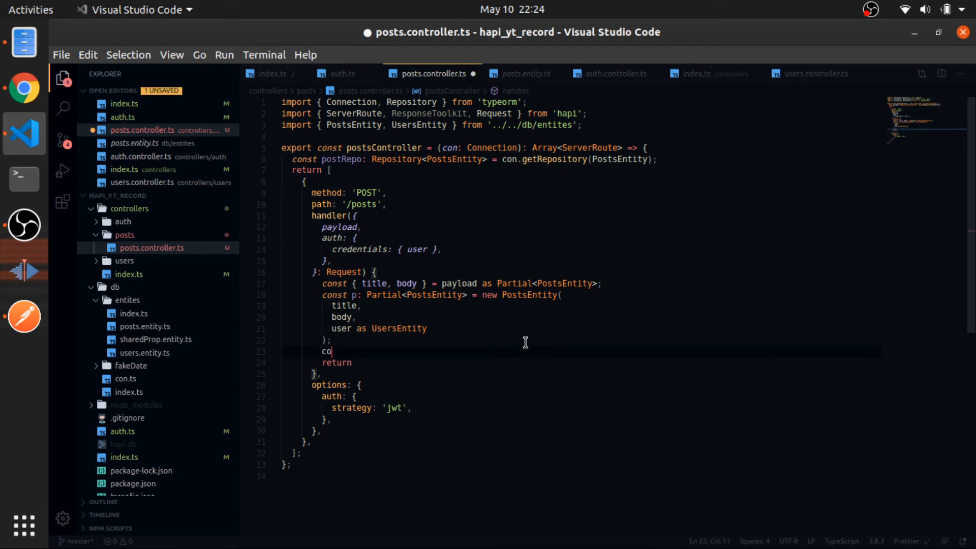
pyautogui.write('nst p')
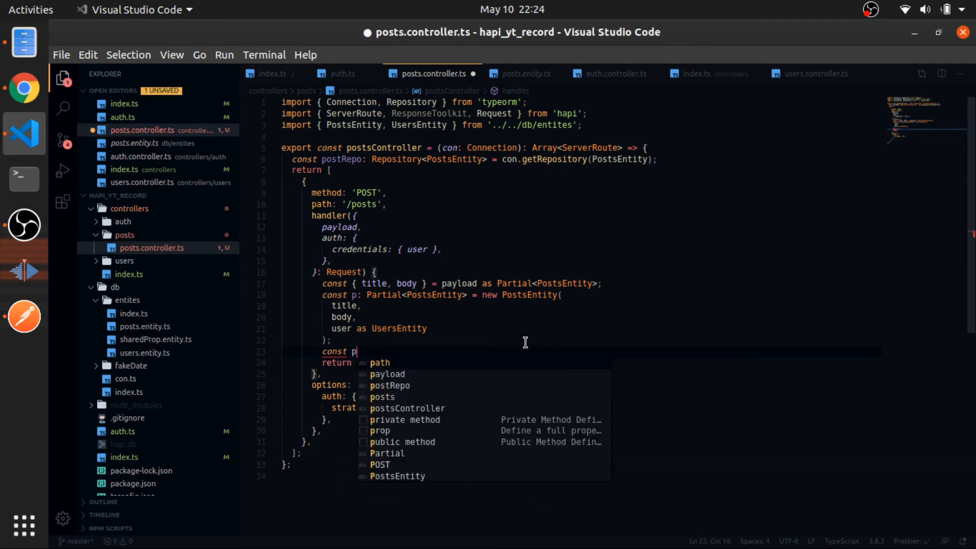
pyautogui.write('ostRes = postRepo.save<Partial<PostsEntity>>(p);')
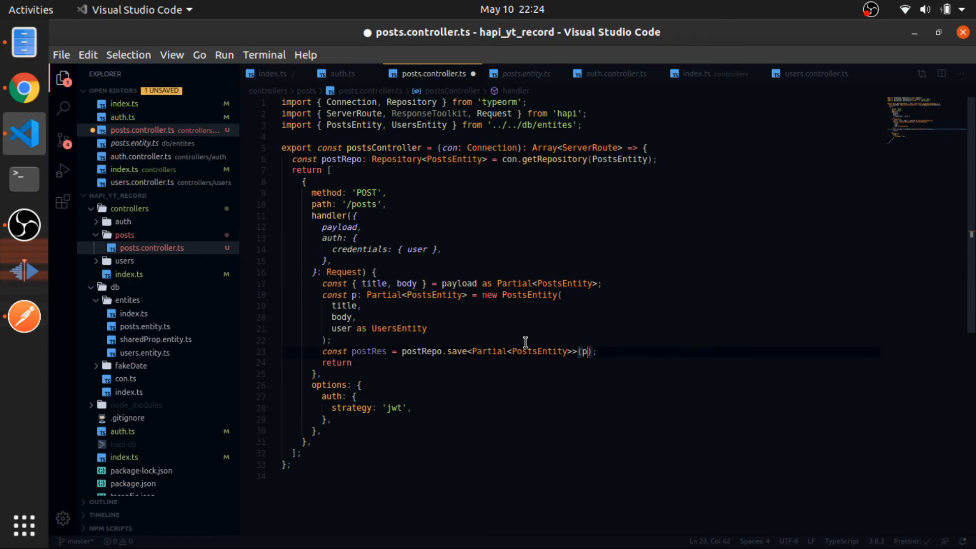
# Make the handler async, await the save, delete postRes.user, return postRes and resend in Postman
pyautogui.write('del')
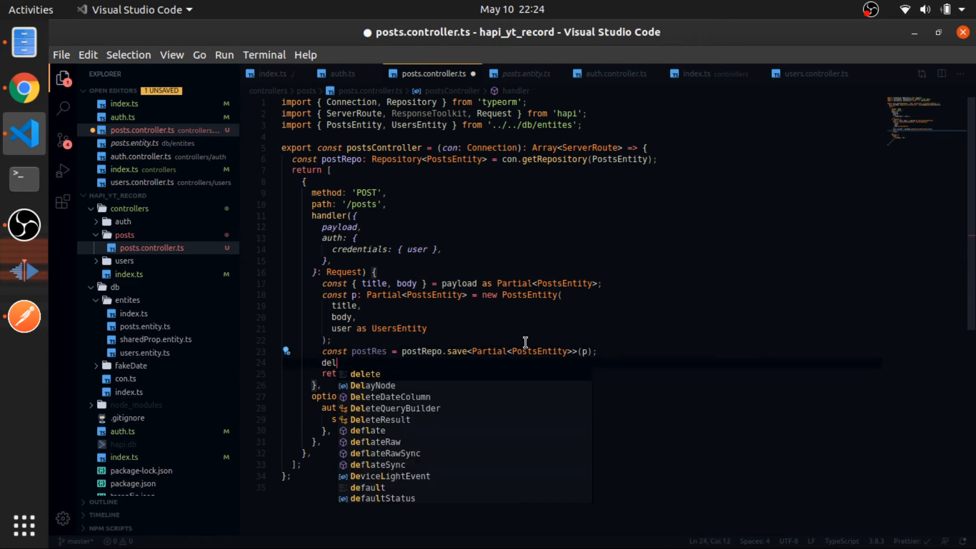
pyautogui.write('ete_postRes.')
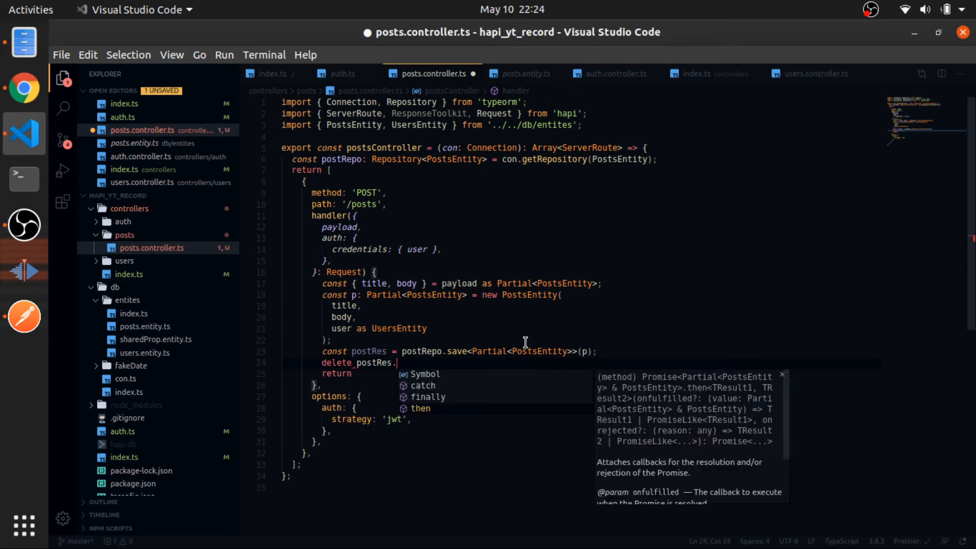
pyautogui.write('user')
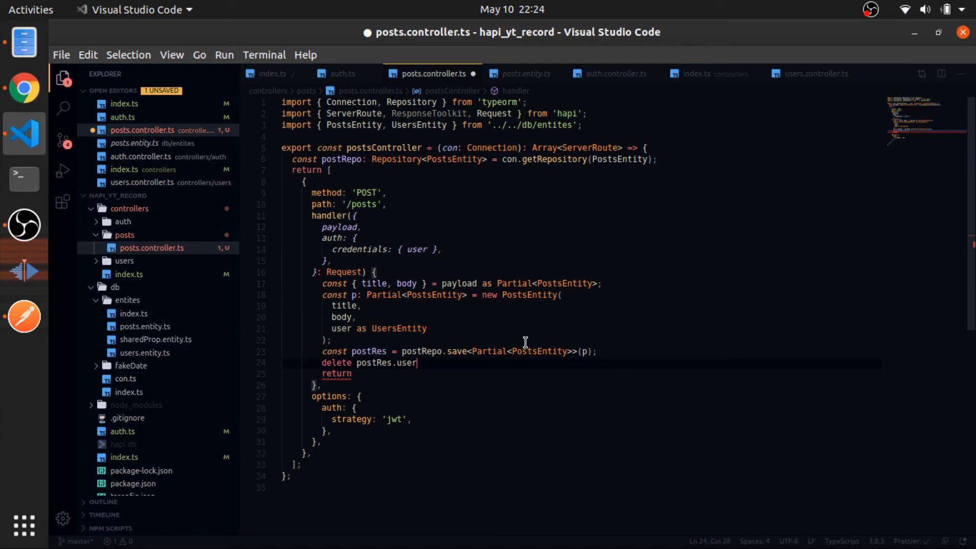
pyautogui.write('await')
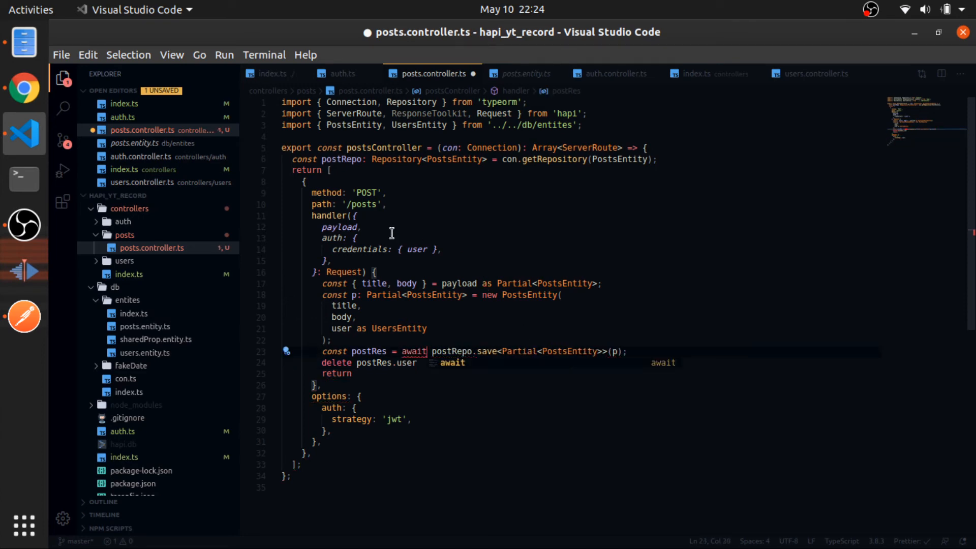
pyautogui.write('async')
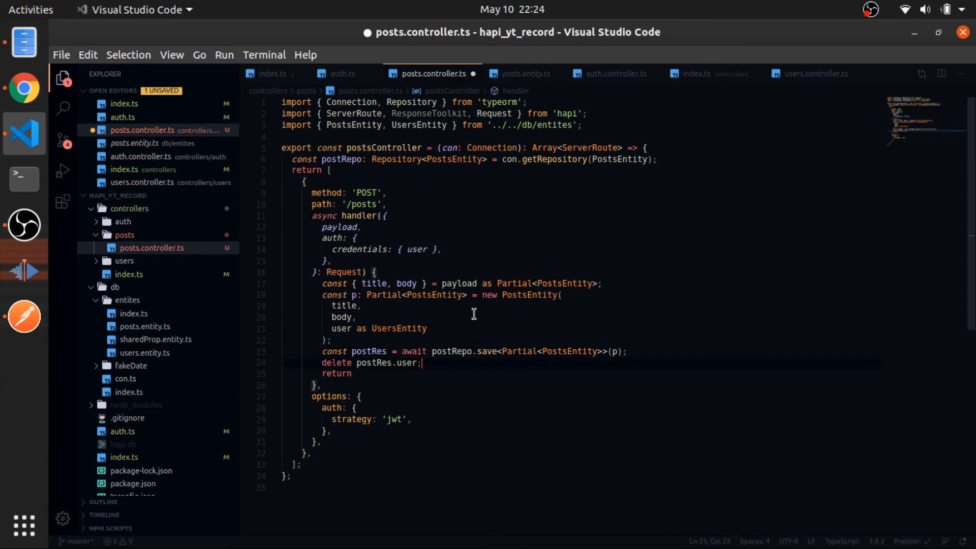
pyautogui.write('ppo')
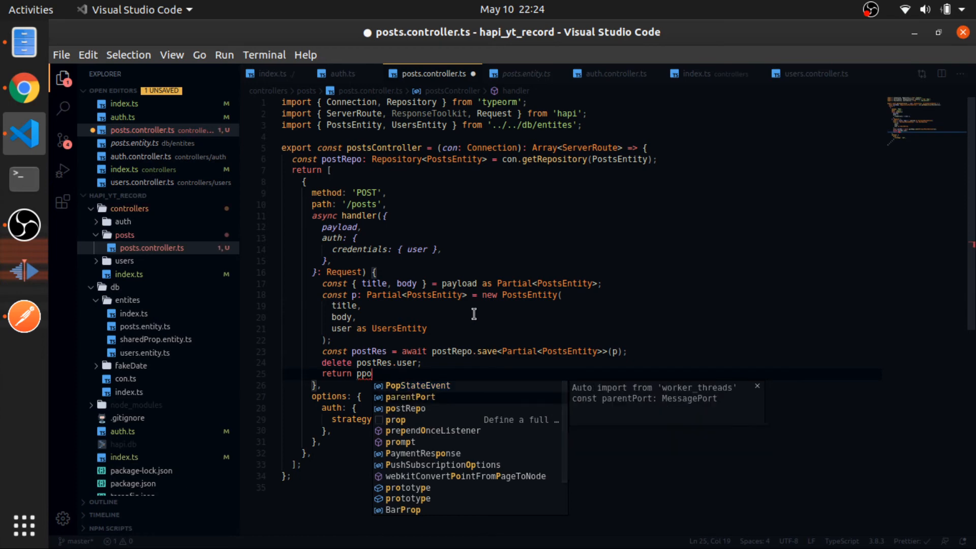
pyautogui.write('Res;')
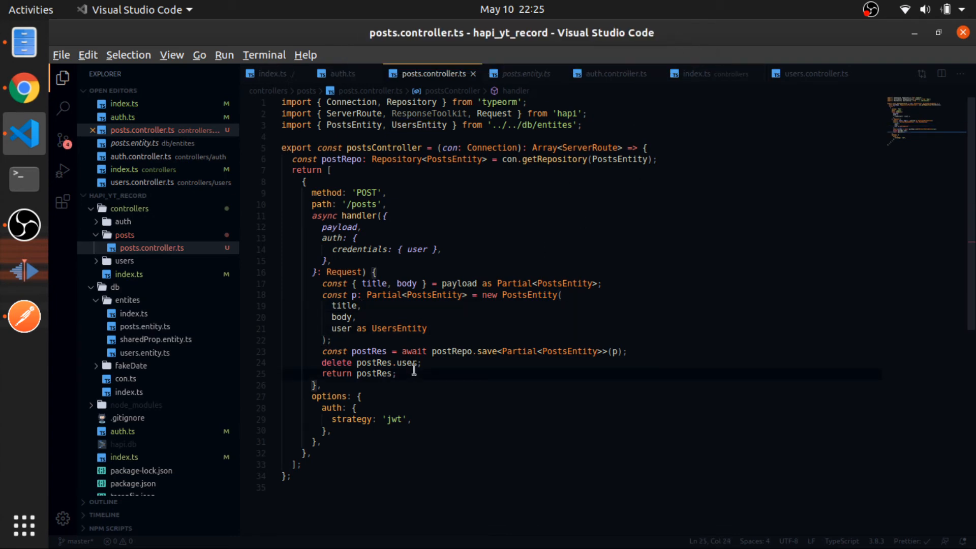
pyautogui.click(858, 156)
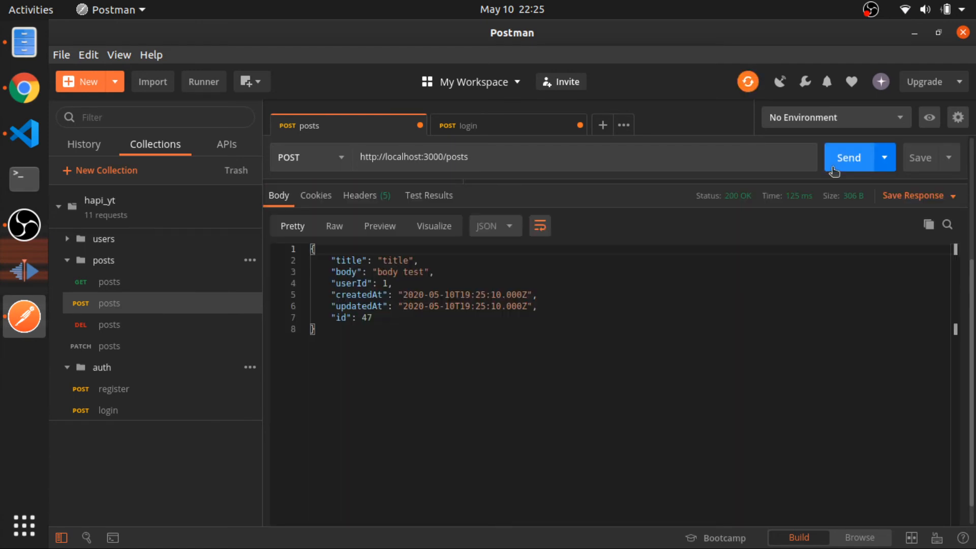
# Highlight the userId 1 line in the response showing no user details, then return to VS Code
pyautogui.moveTo(315, 248); pyautogui.dragTo(373, 328)
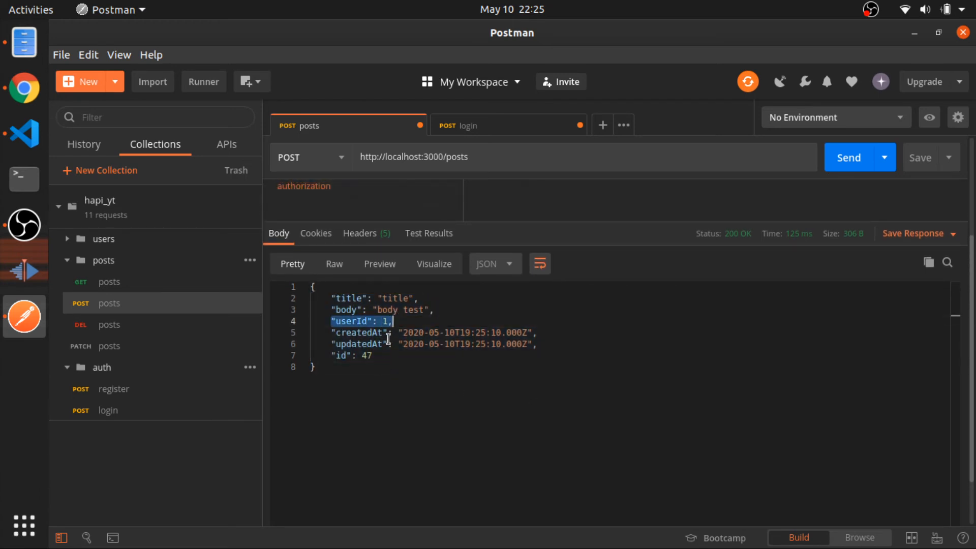
pyautogui.click(25, 135)
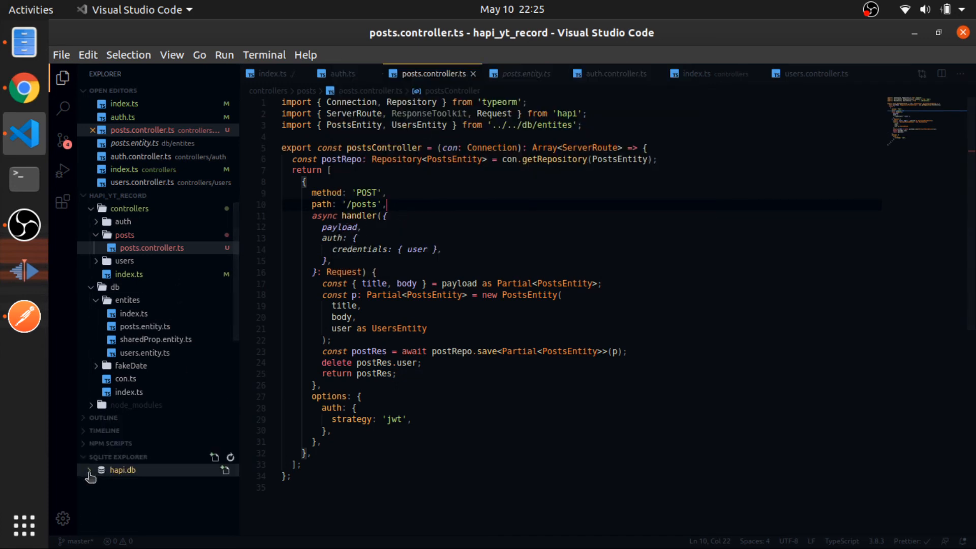
# Expand the hapi.db database in the SQLite Explorer panel
pyautogui.click(90, 469)
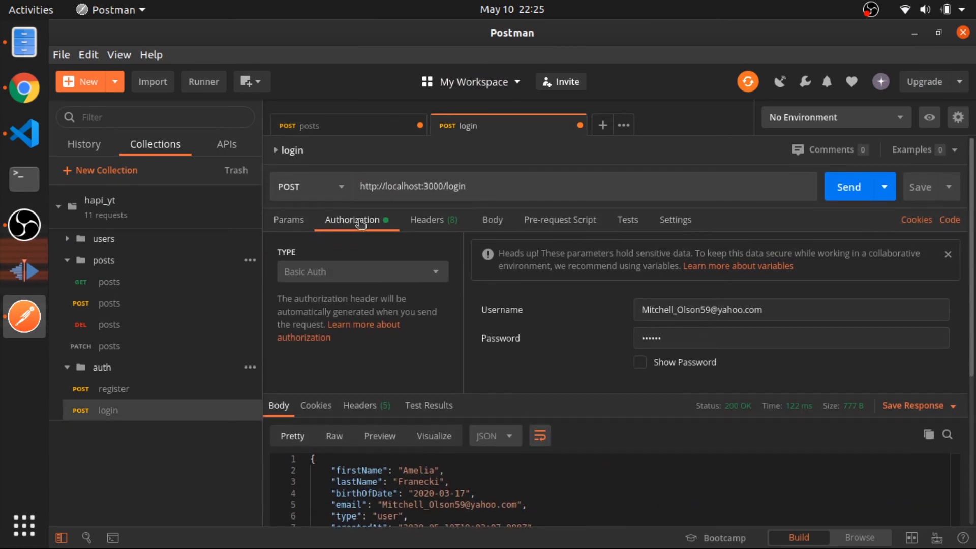
pyautogui.doubleClick(701, 309)
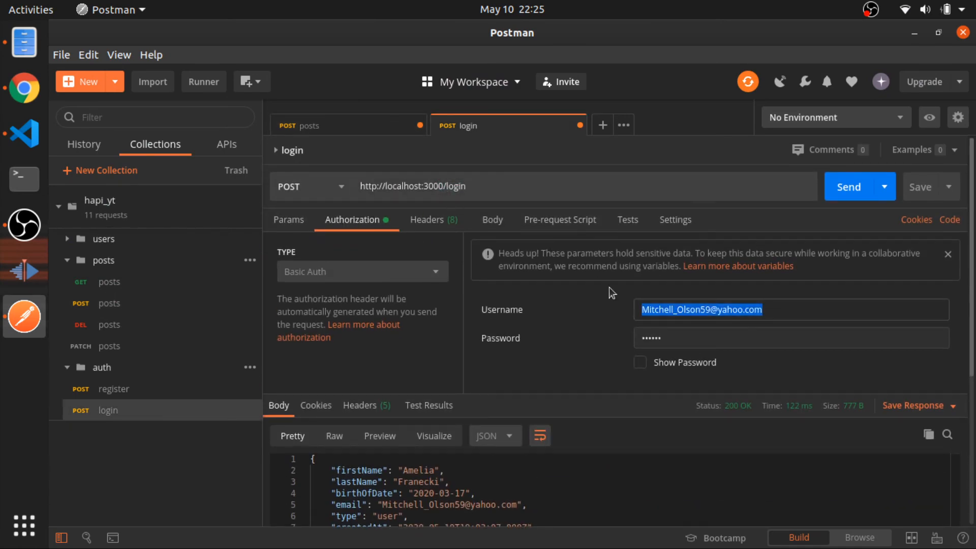
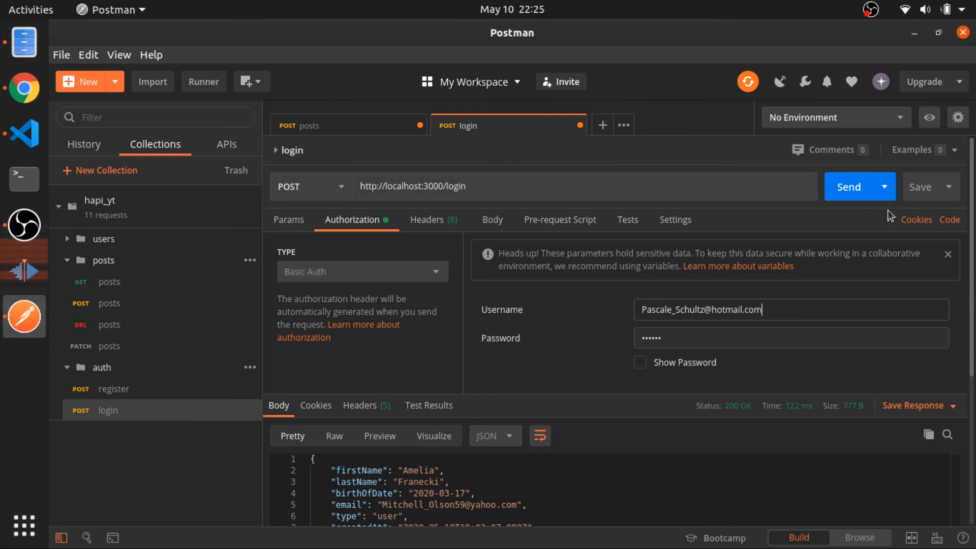
pyautogui.click(848, 186)
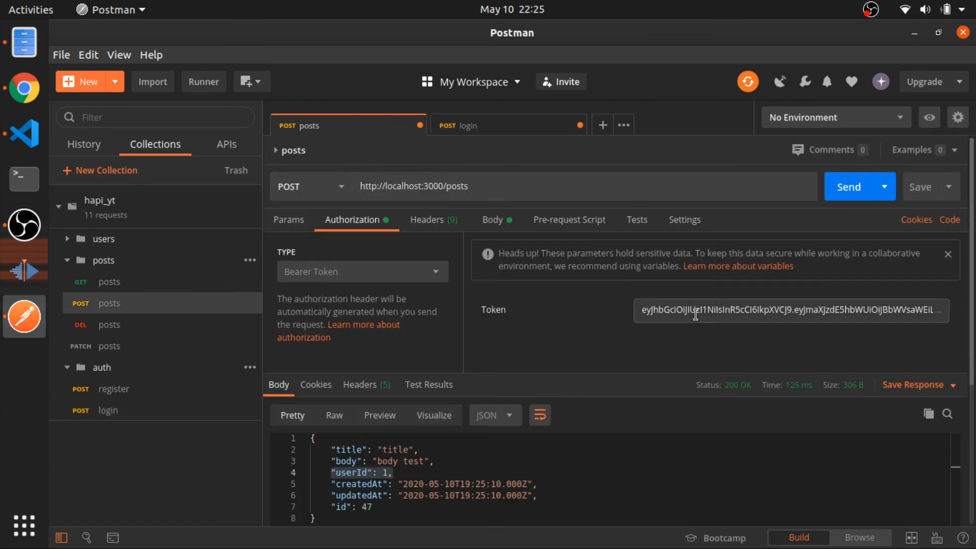
# Put the new user's bearer token on POST /posts and send it
pyautogui.click(848, 186)
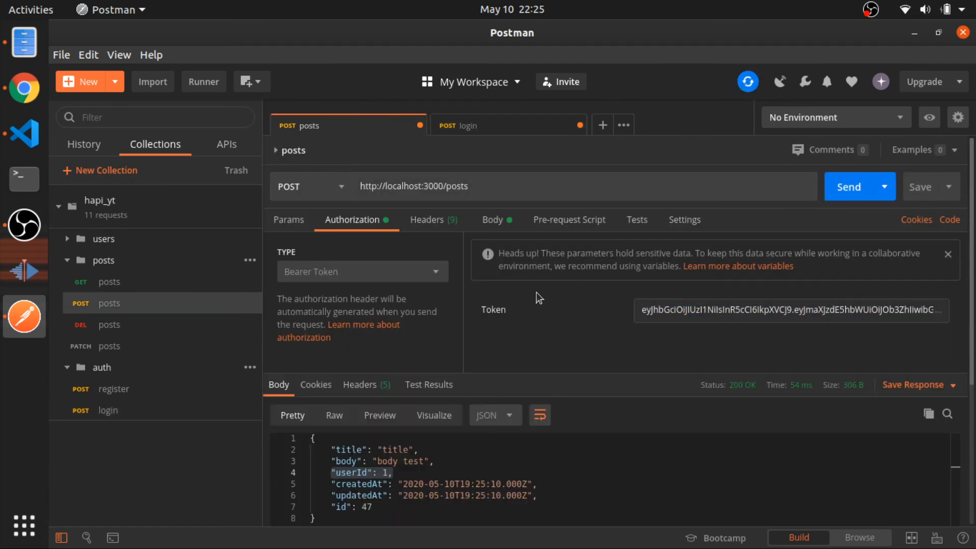
pyautogui.click(848, 186)
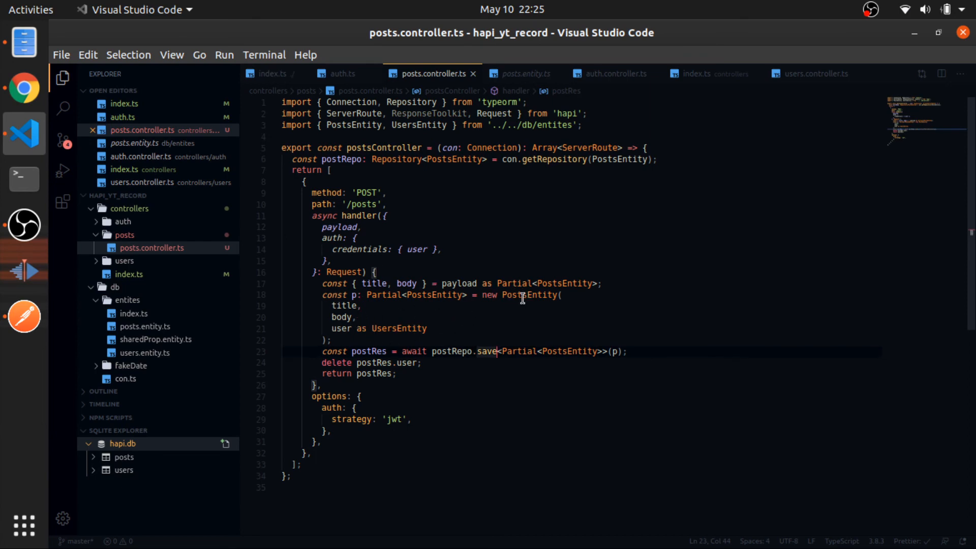
# Change the PostsEntity constructor's userId type to number
pyautogui.click(521, 73)
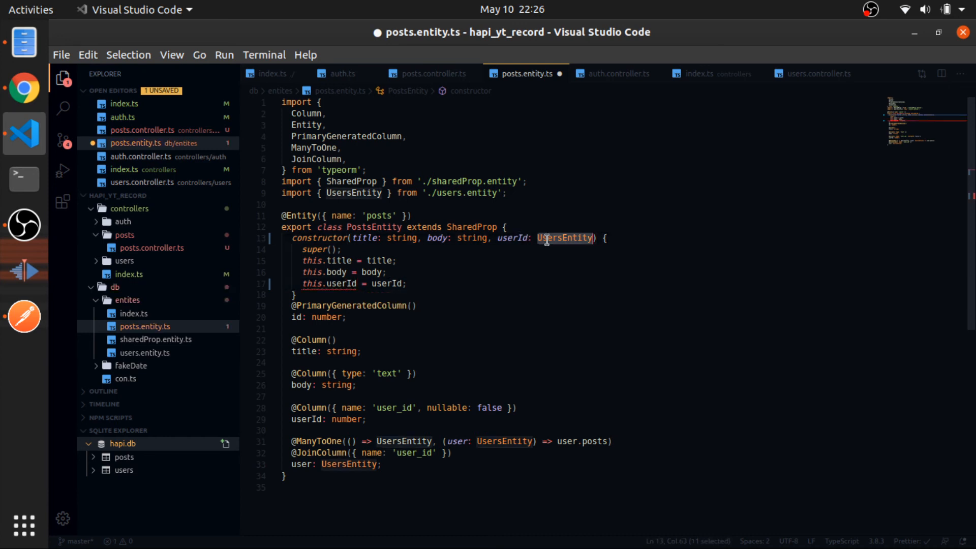
pyautogui.write('number')
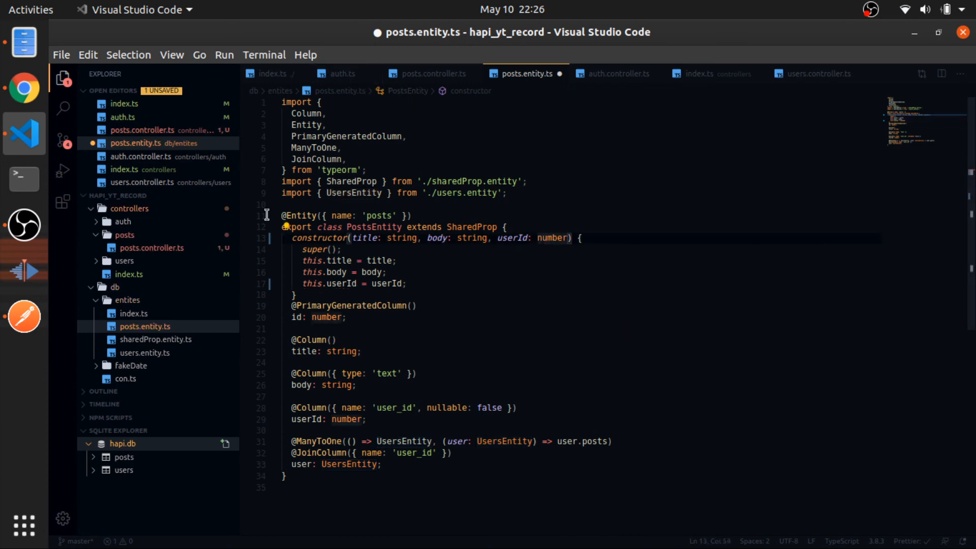
pyautogui.click(122, 222)
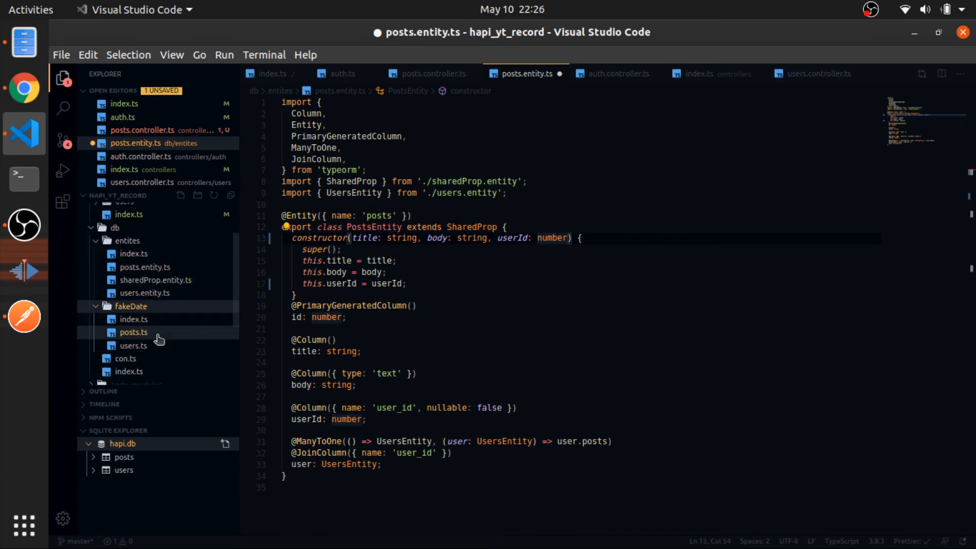
# In db/fakeDate/posts.ts pass user.id to the fake posts seeder and save
pyautogui.click(134, 331)
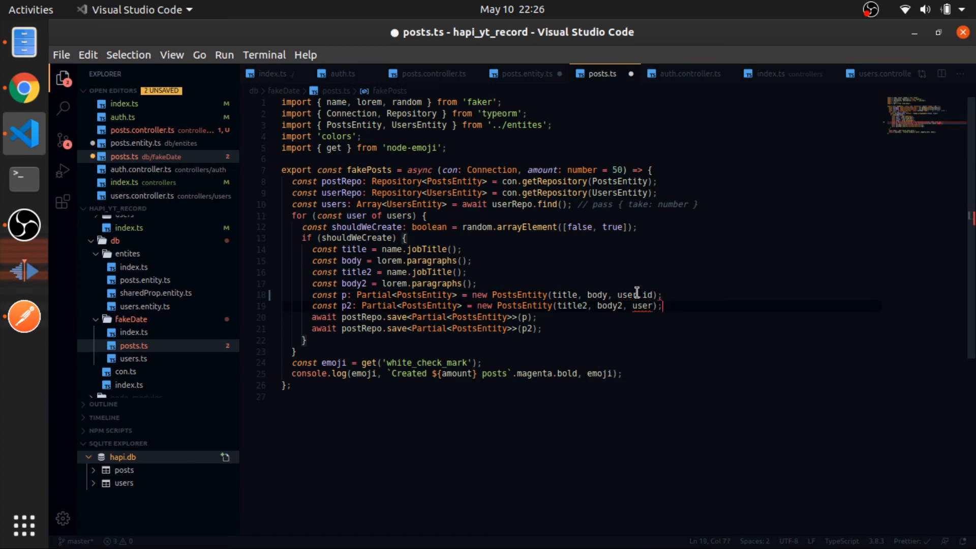
pyautogui.write('.id')
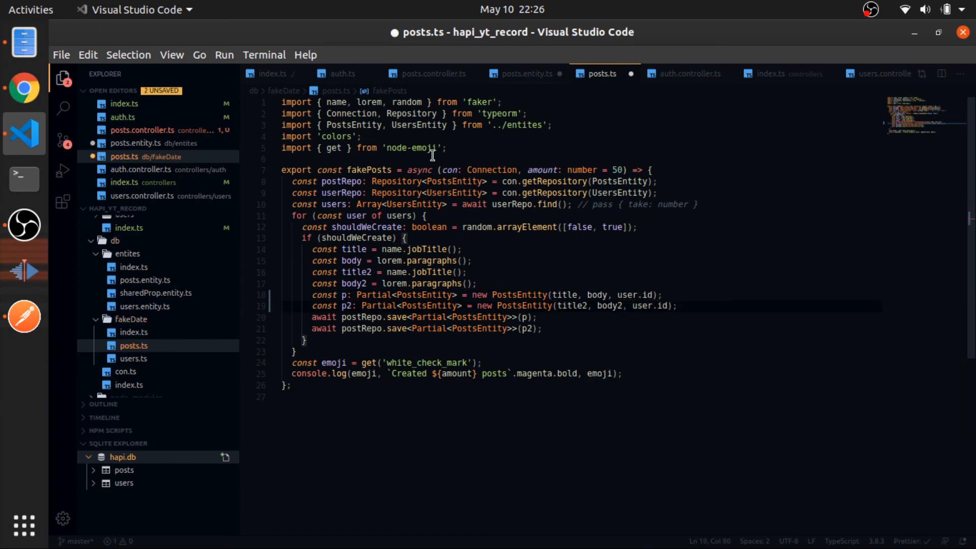
pyautogui.click(61, 54)
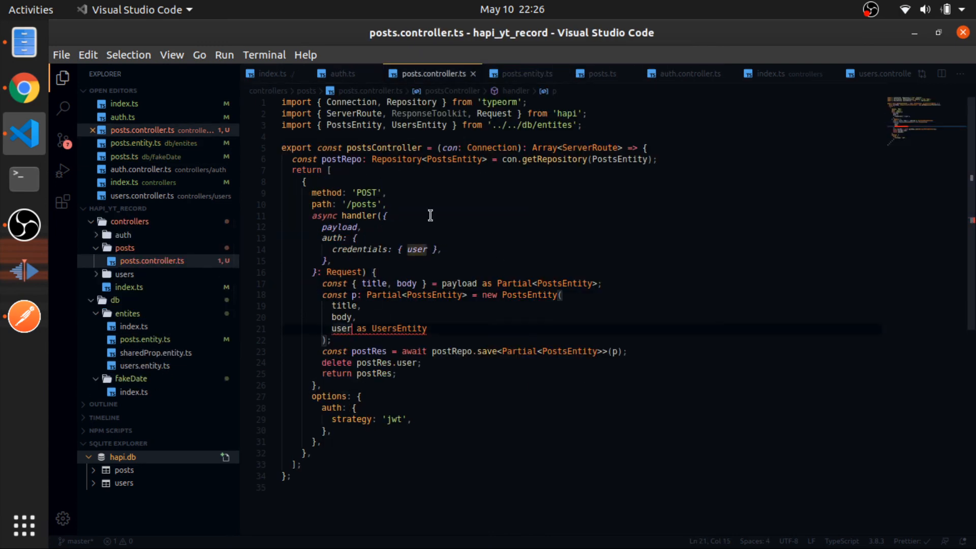
# Pass (user as UsersEntity).id to the new post, return postRepo.save(p) directly, save and resend
pyautogui.doubleClick(341, 329)
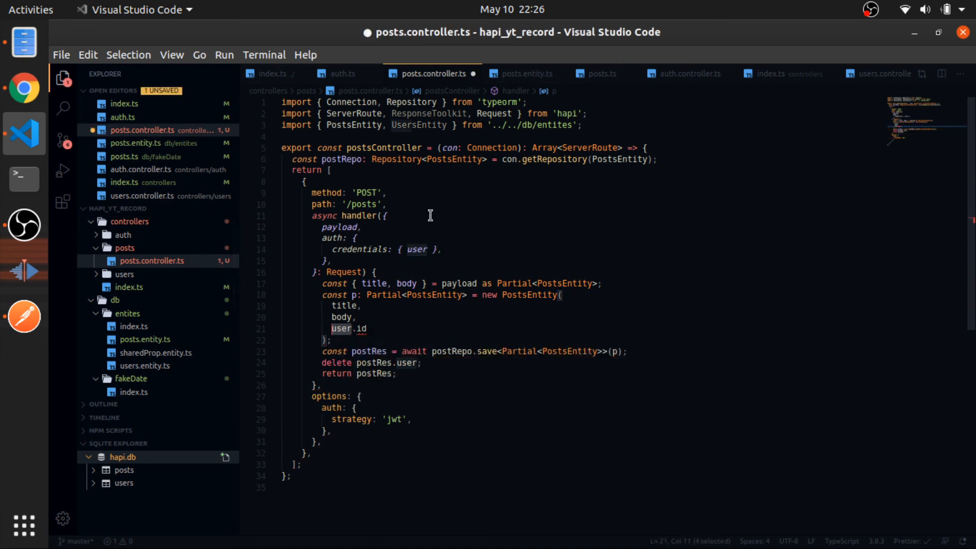
pyautogui.write('(user)')
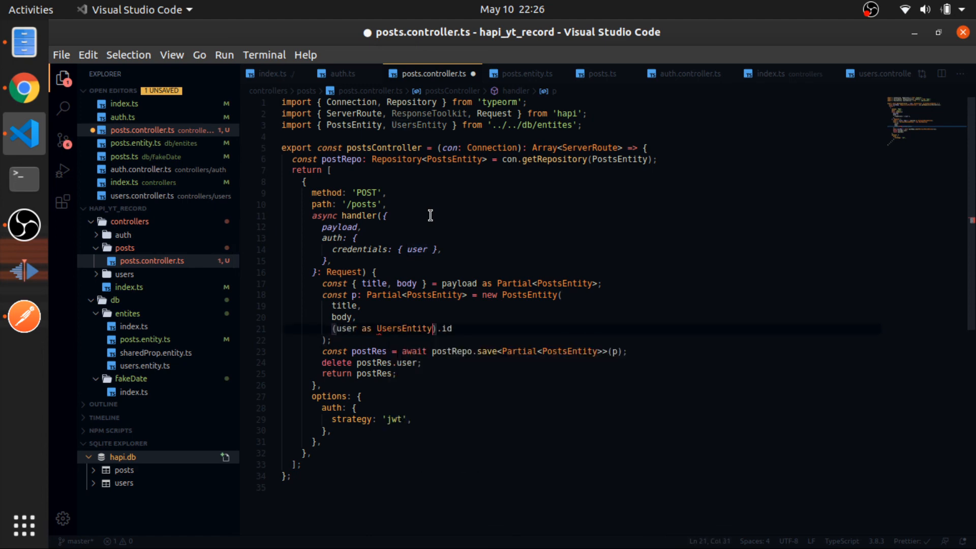
pyautogui.press('ctrl+s')
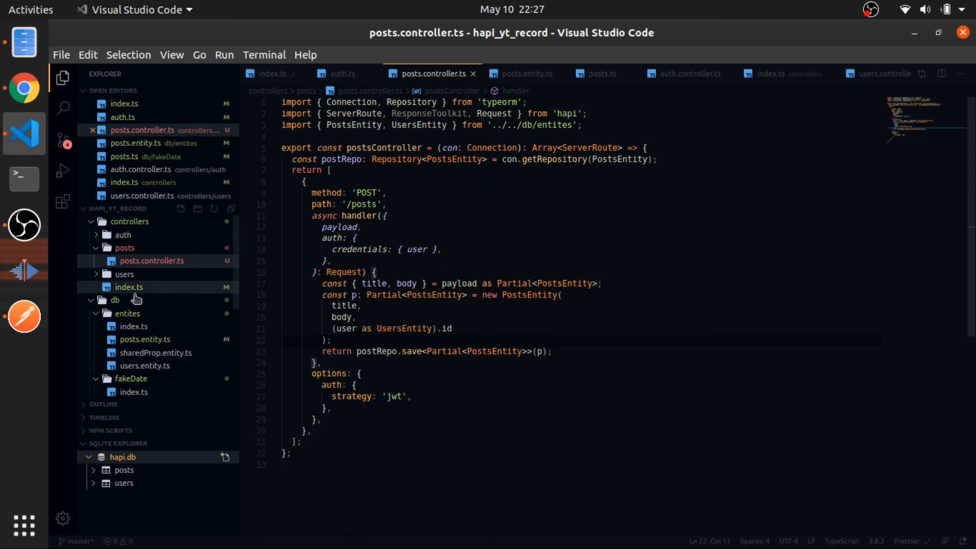
pyautogui.click(859, 156)
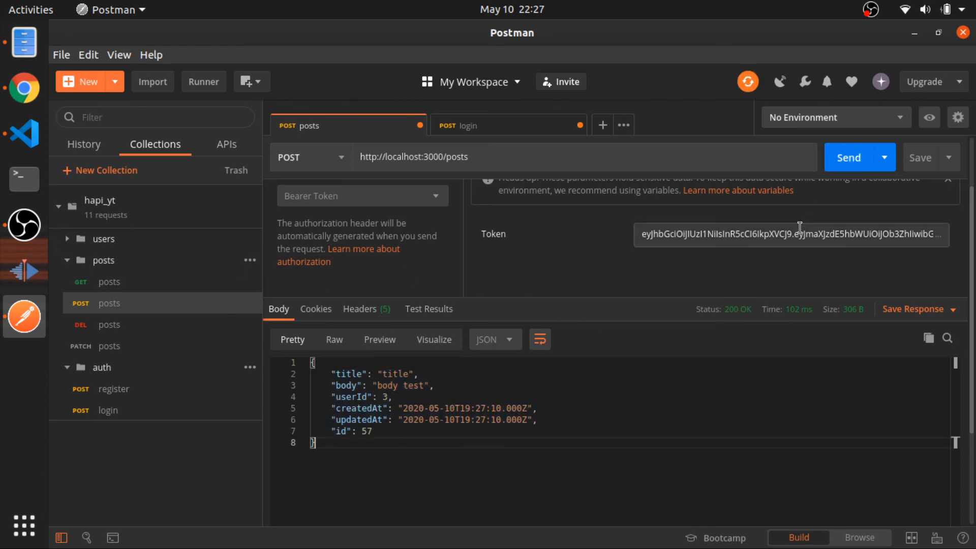
# Resend POST /posts as the second user and confirm another post with userId 3
pyautogui.click(848, 156)
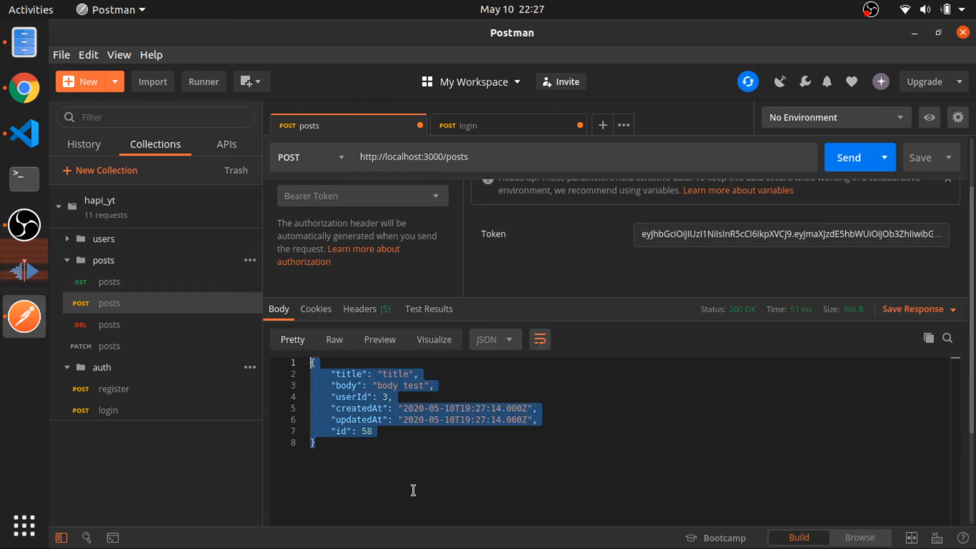
pyautogui.click(328, 398)
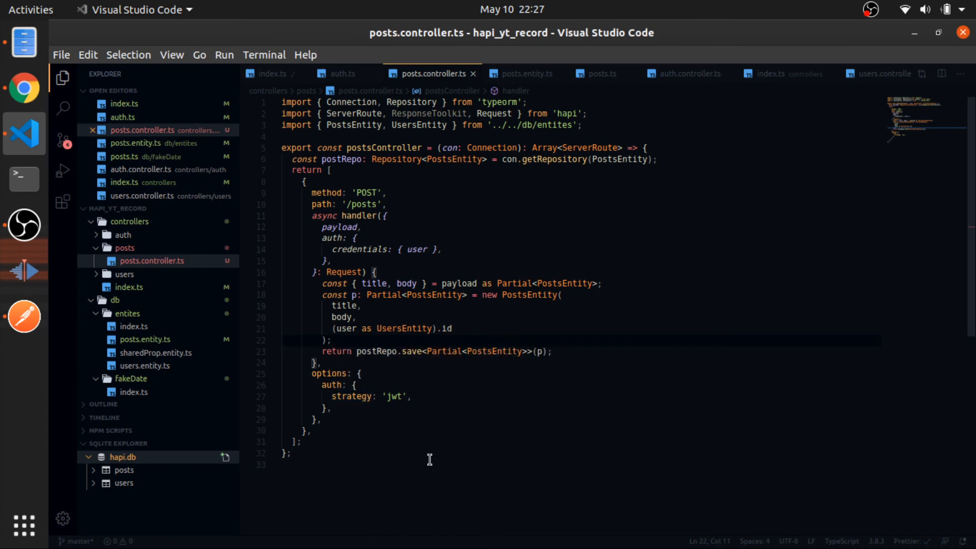
pyautogui.moveTo(634, 283)
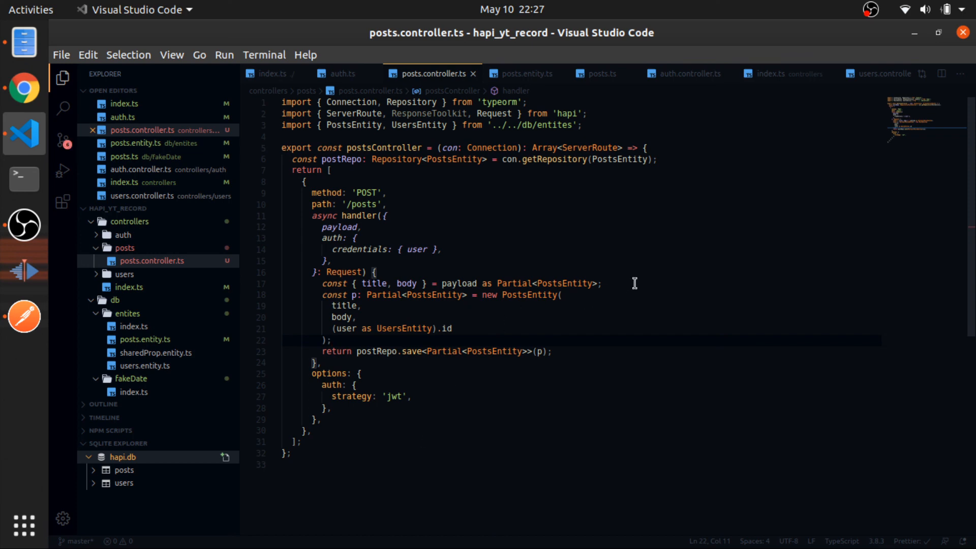